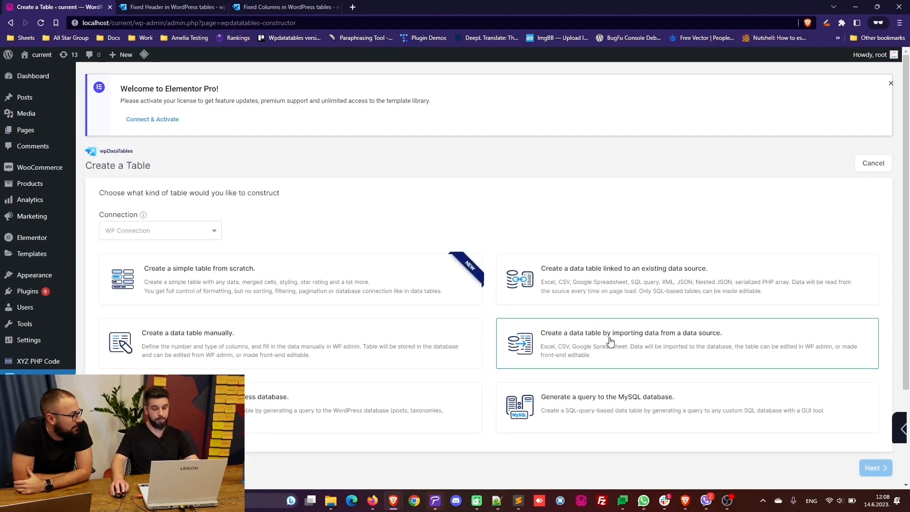
# Start a file-import table from FH.csv and review its City, hotel, stars, date and price columns.
pyautogui.click(630, 343)
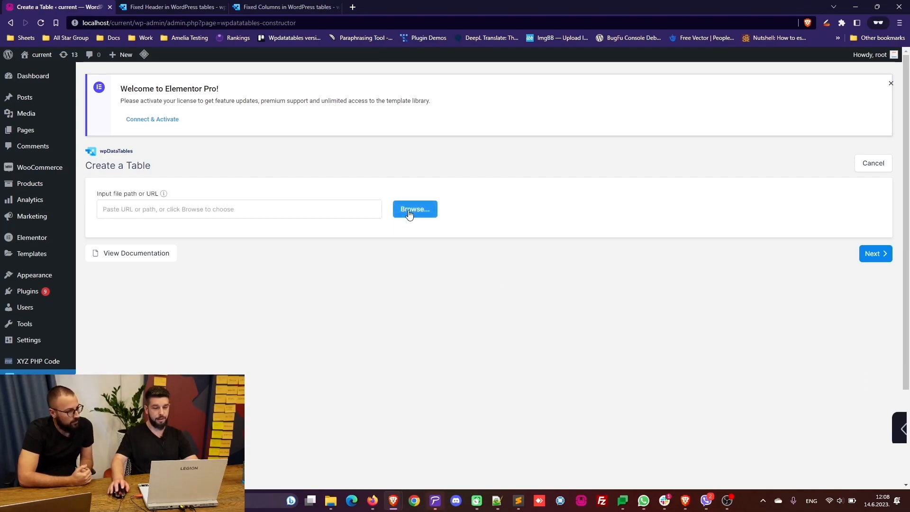
pyautogui.click(415, 209)
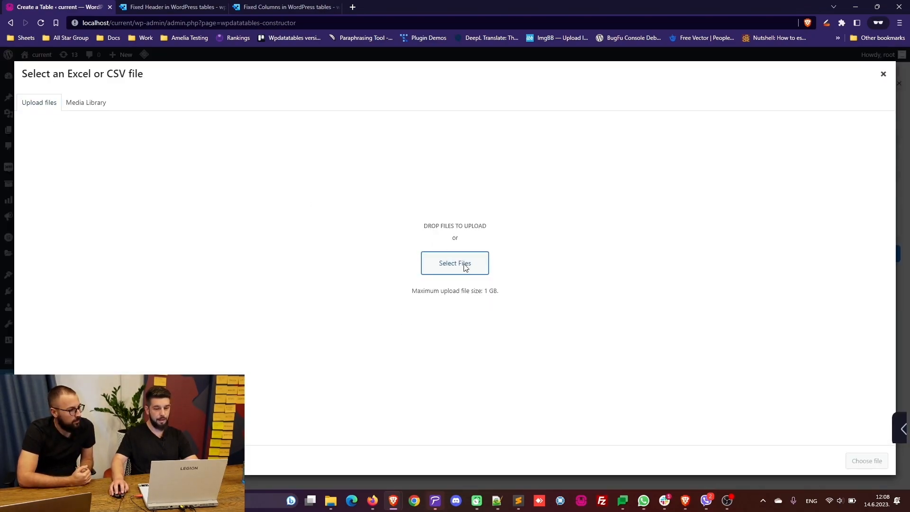
pyautogui.click(455, 263)
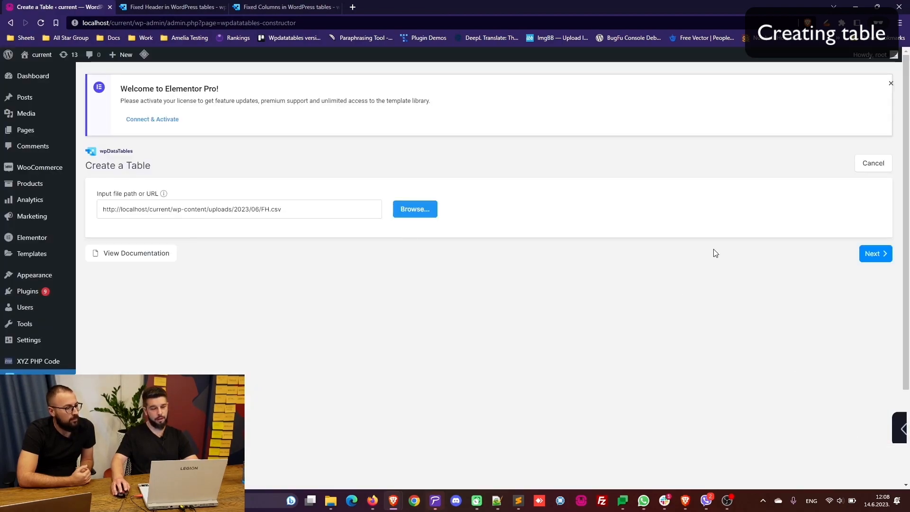
pyautogui.click(873, 253)
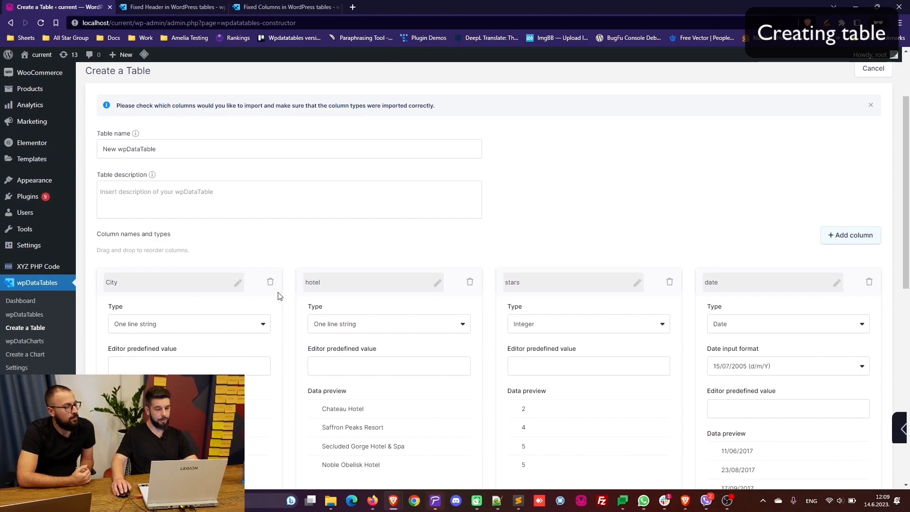
pyautogui.scroll(-3)
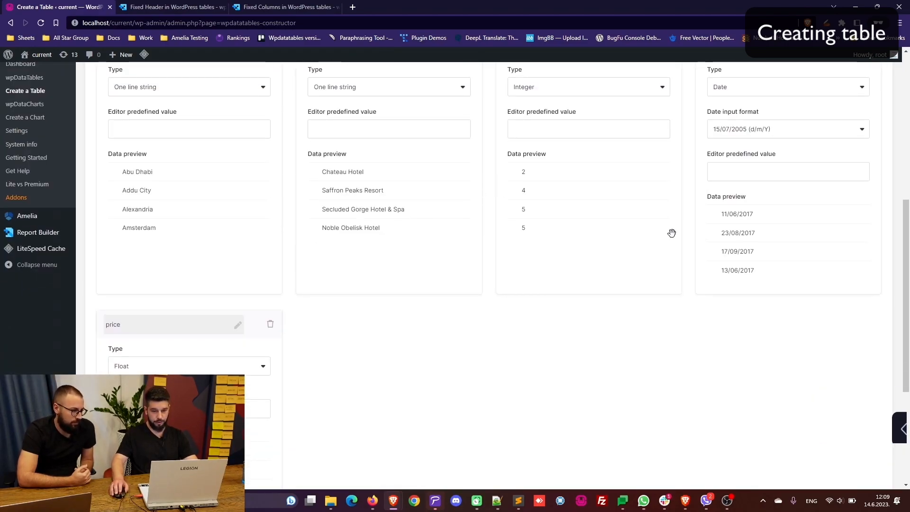
pyautogui.scroll(-3)
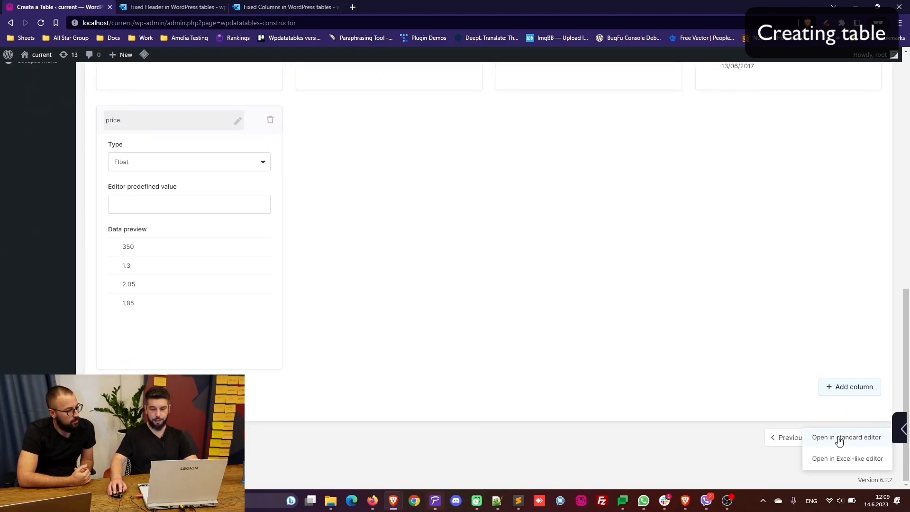
# Create the Fixed Headers table and enable its fixed header at offset 0 in Advanced settings.
pyautogui.click(846, 437)
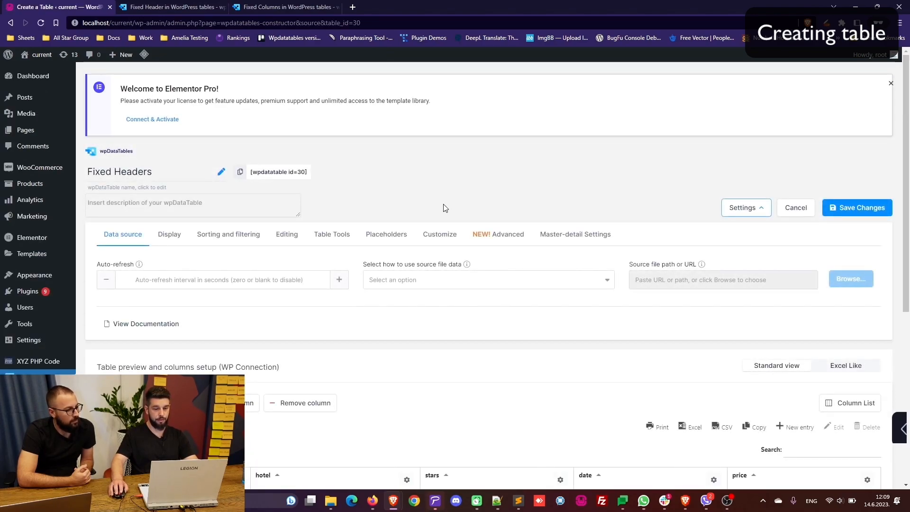
pyautogui.moveTo(507, 237)
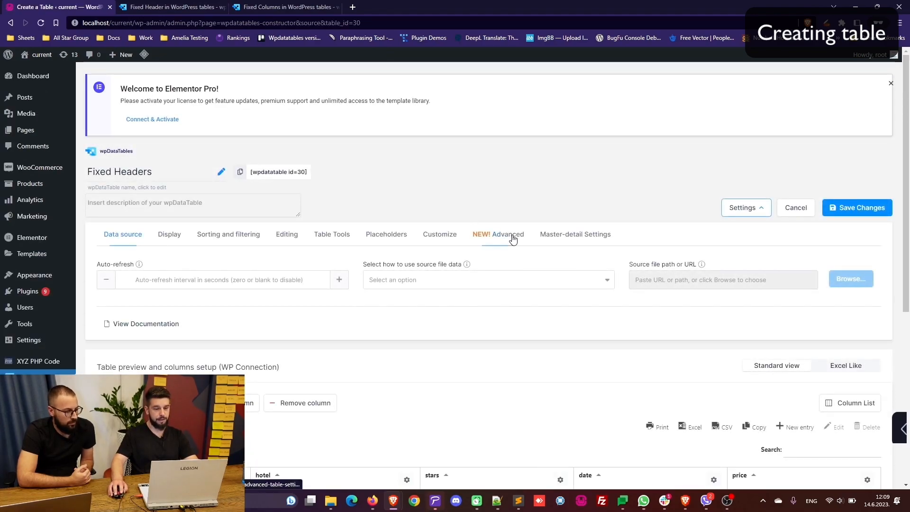
pyautogui.click(507, 234)
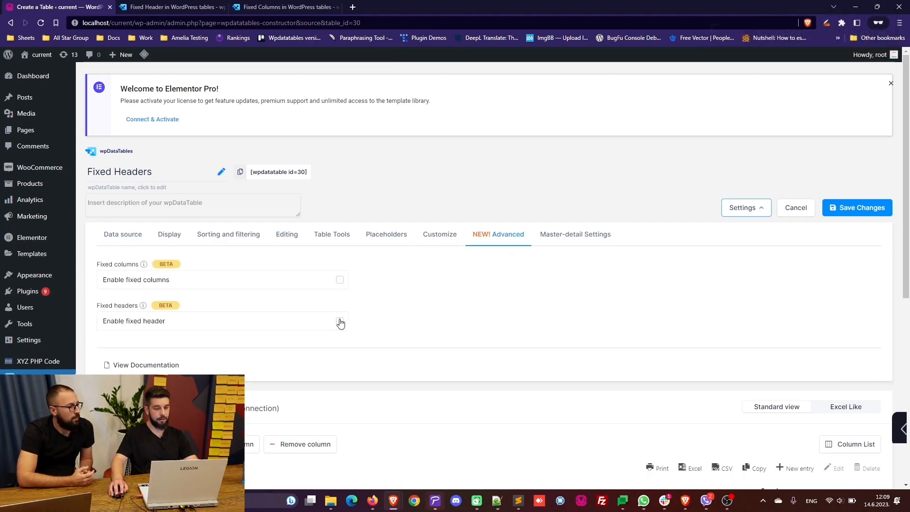
pyautogui.click(339, 322)
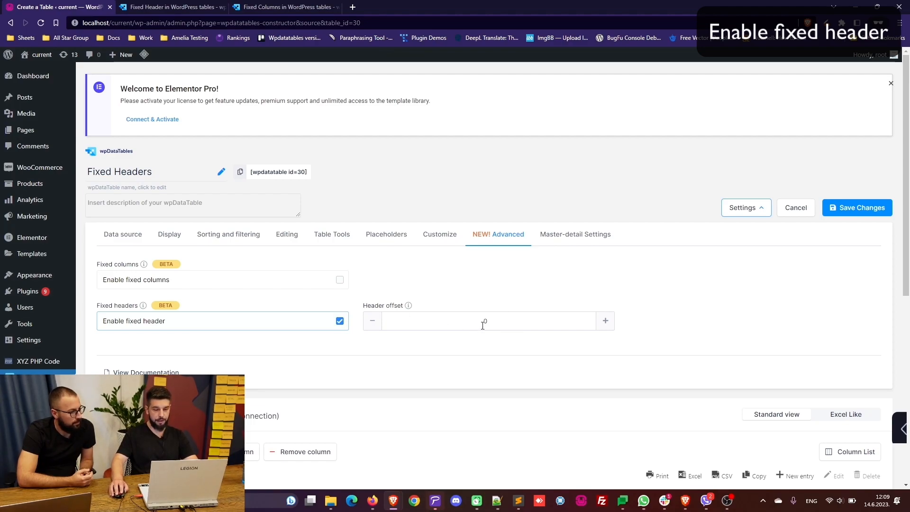
pyautogui.click(891, 83)
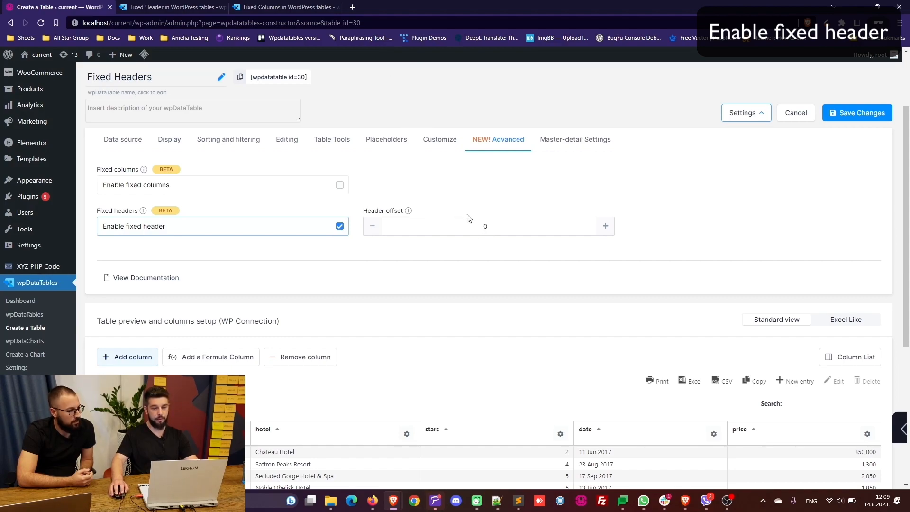
pyautogui.scroll(-3)
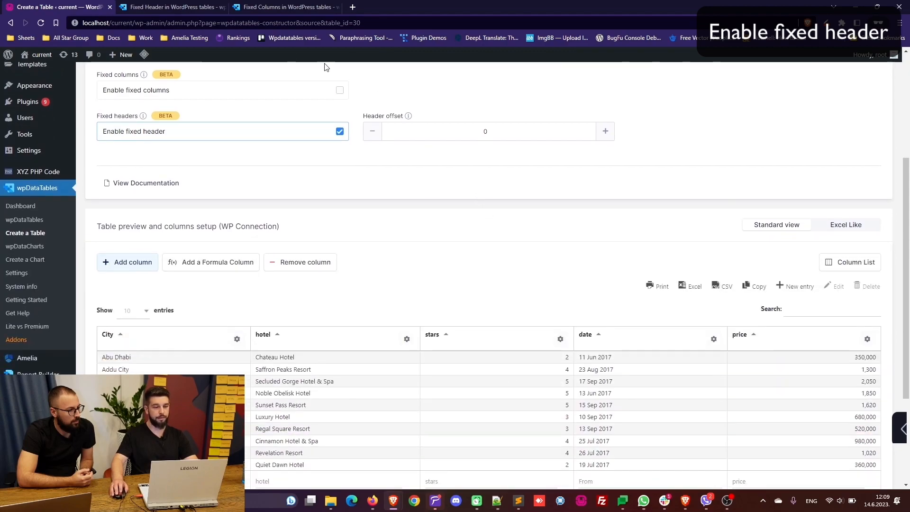
pyautogui.scroll(-3)
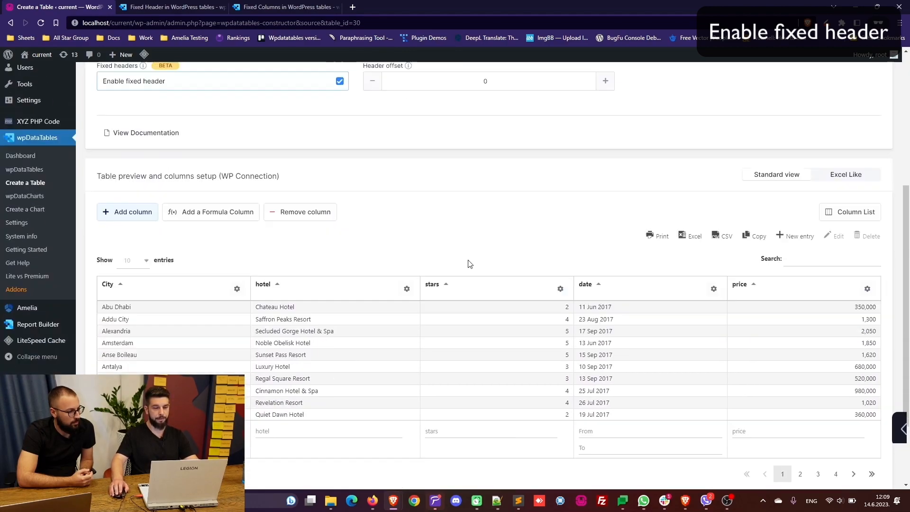
pyautogui.scroll(-3)
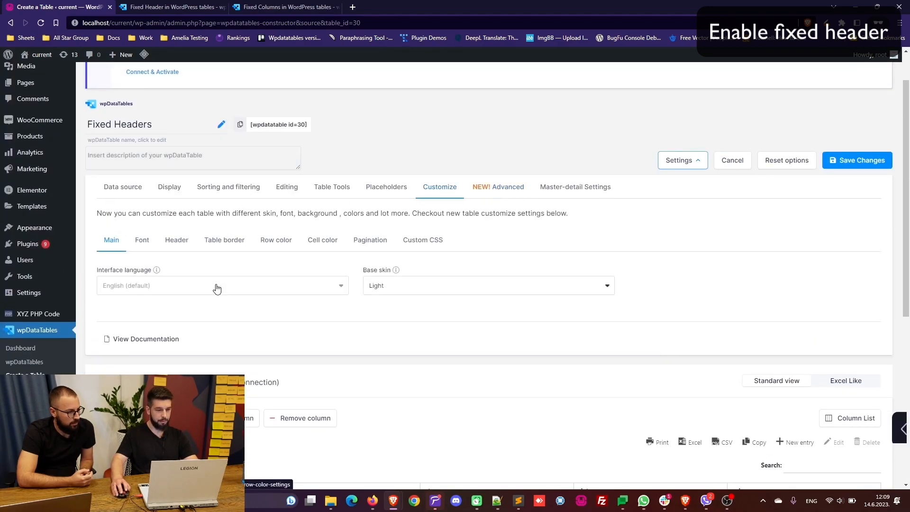
# Switch the table's base skin from Light to Mojito and save the changes.
pyautogui.click(488, 285)
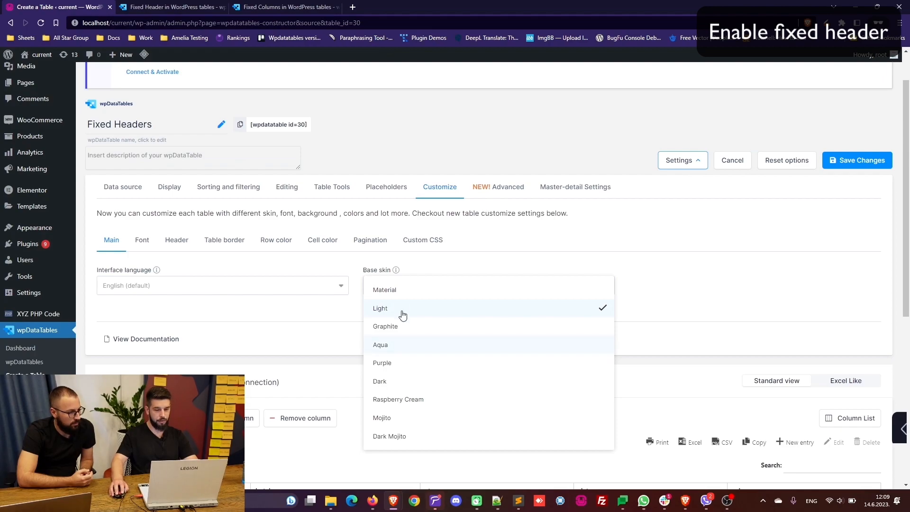
pyautogui.moveTo(404, 418)
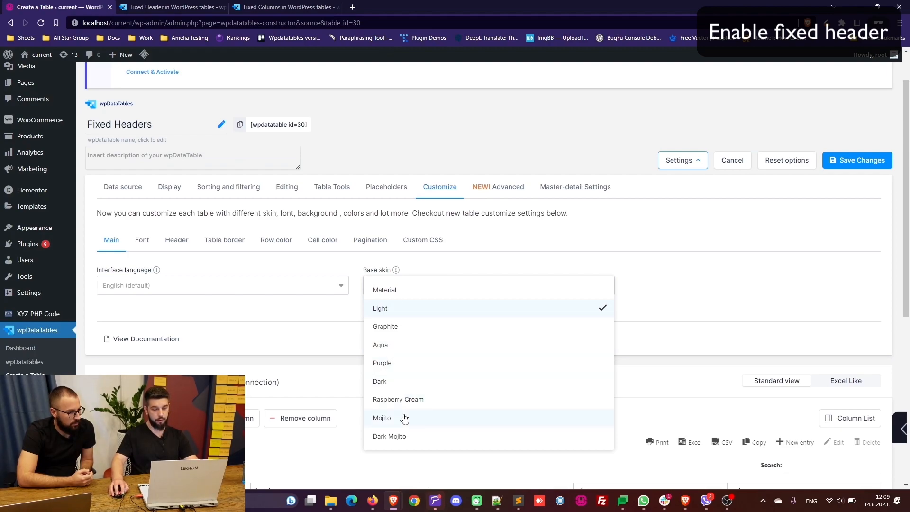
pyautogui.click(381, 418)
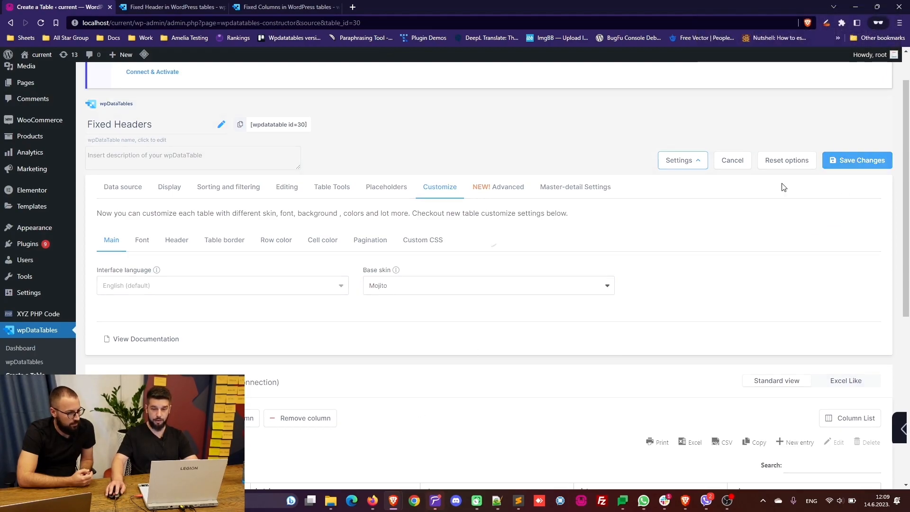
pyautogui.click(857, 160)
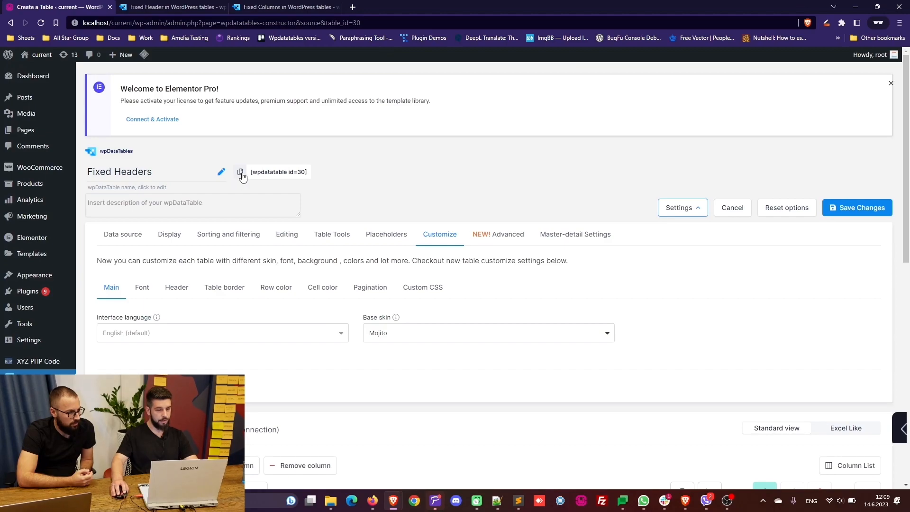
# Create a new WordPress page titled 'Fixed Header' containing the [wpdatatable id=30] shortcode.
pyautogui.click(240, 172)
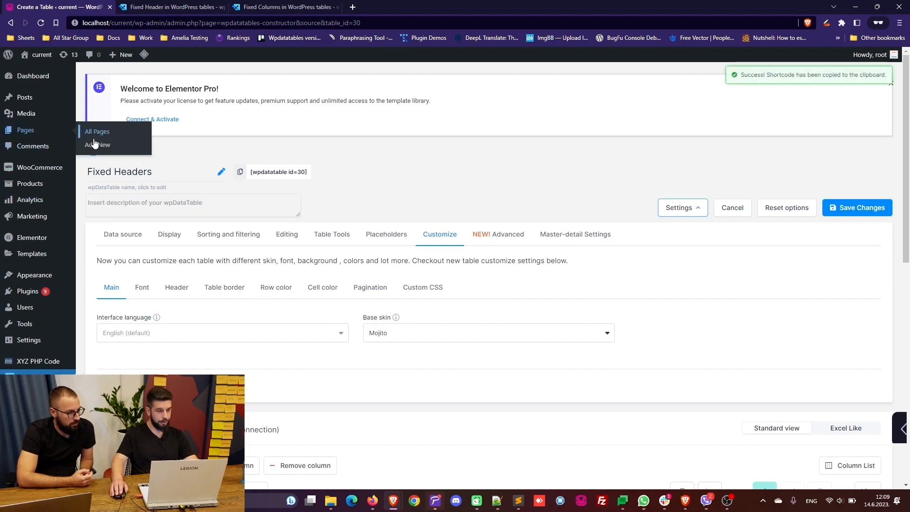
pyautogui.click(98, 145)
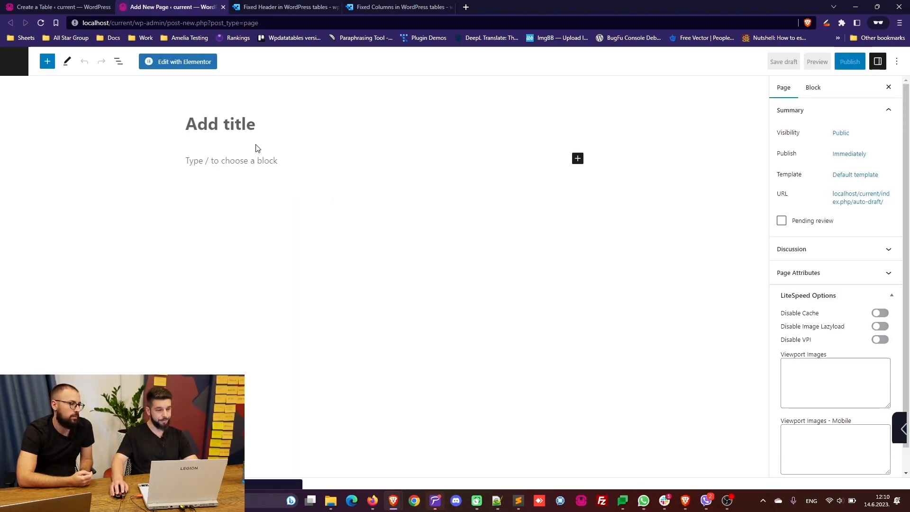
pyautogui.write('Fixed Hea')
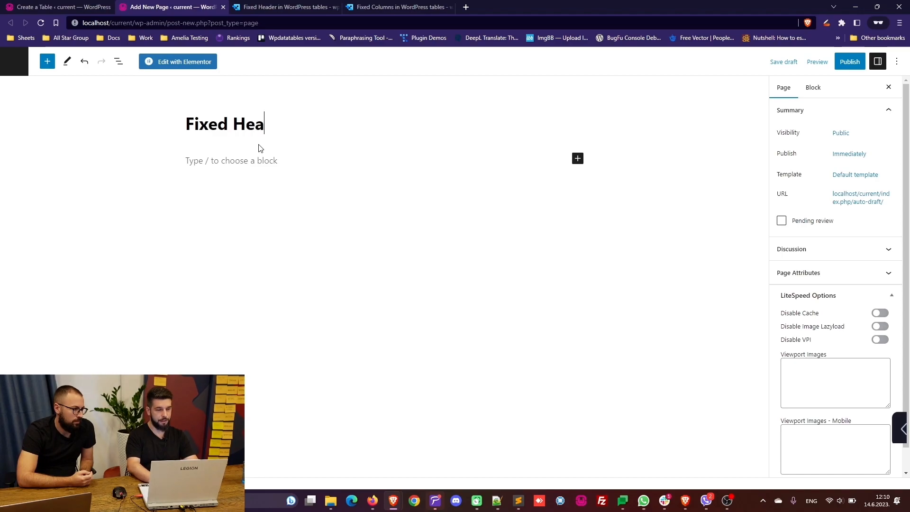
pyautogui.write('[wpdatatable id=30]')
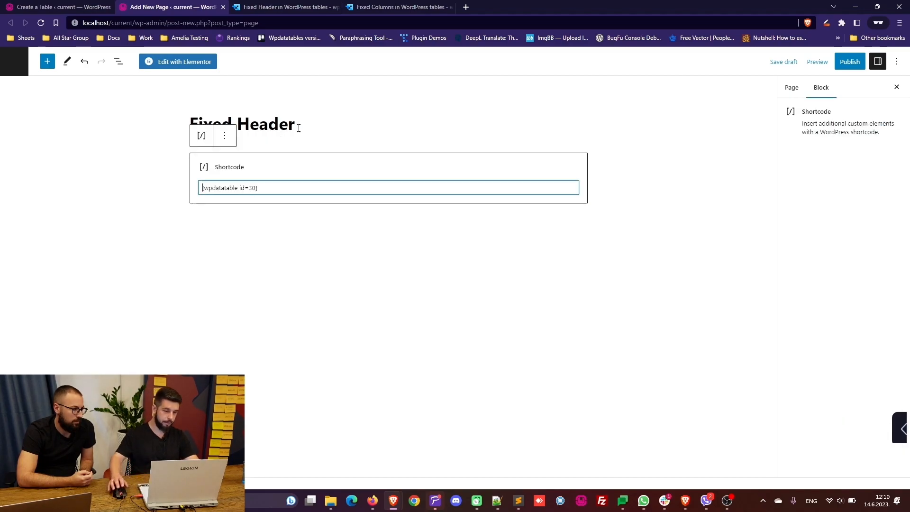
# Publish the Fixed Header page and view it live.
pyautogui.click(850, 62)
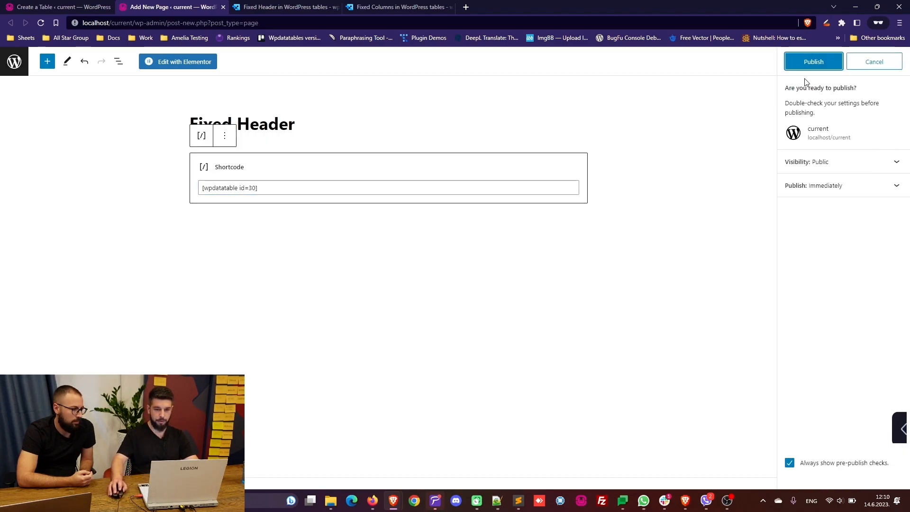
pyautogui.click(813, 61)
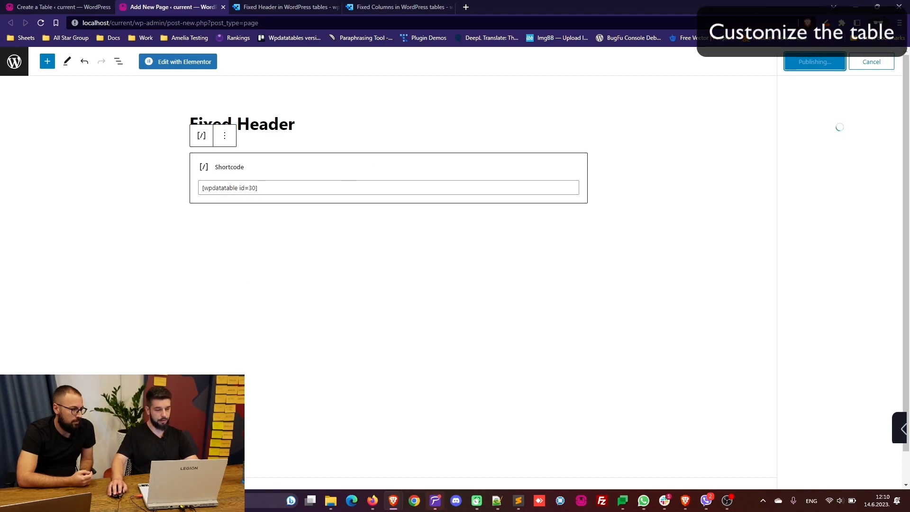
pyautogui.click(814, 62)
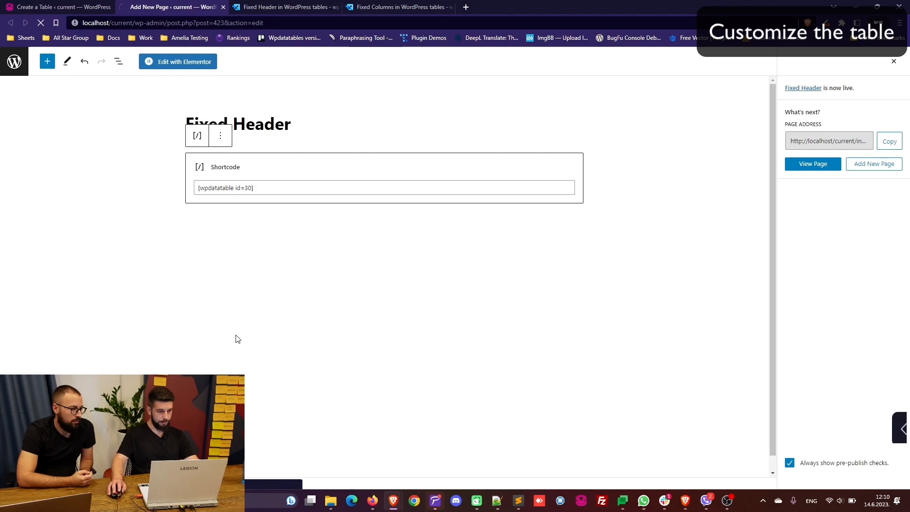
pyautogui.click(813, 164)
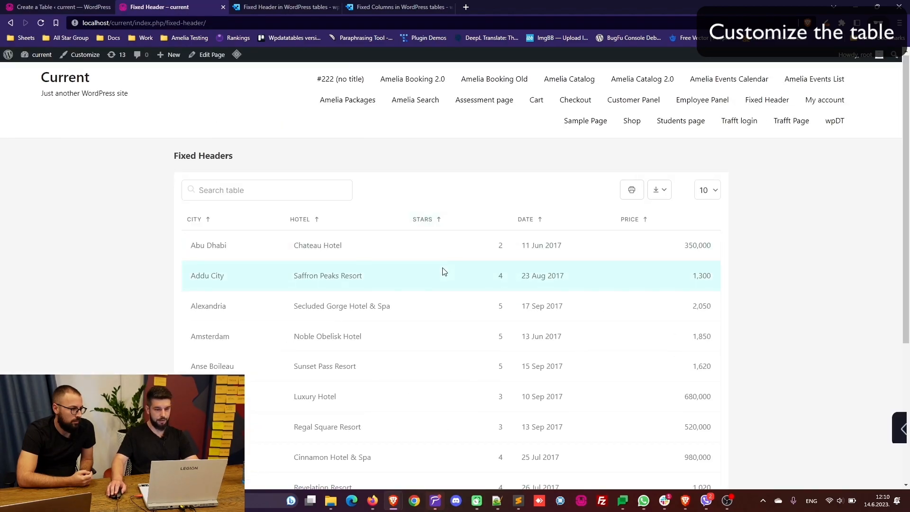
# Scroll through the published Fixed Headers table.
pyautogui.scroll(-3)
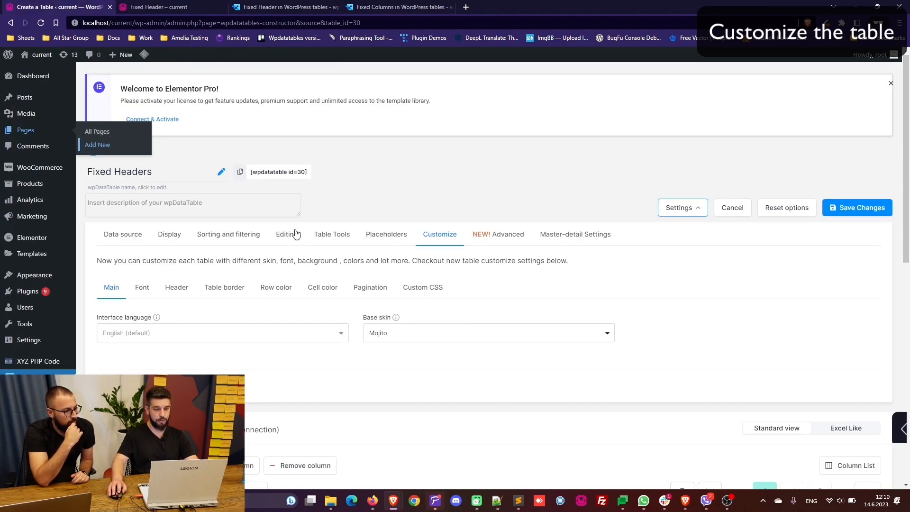
# Set the fixed header offset to 50, save, and check it on the live page.
pyautogui.click(507, 234)
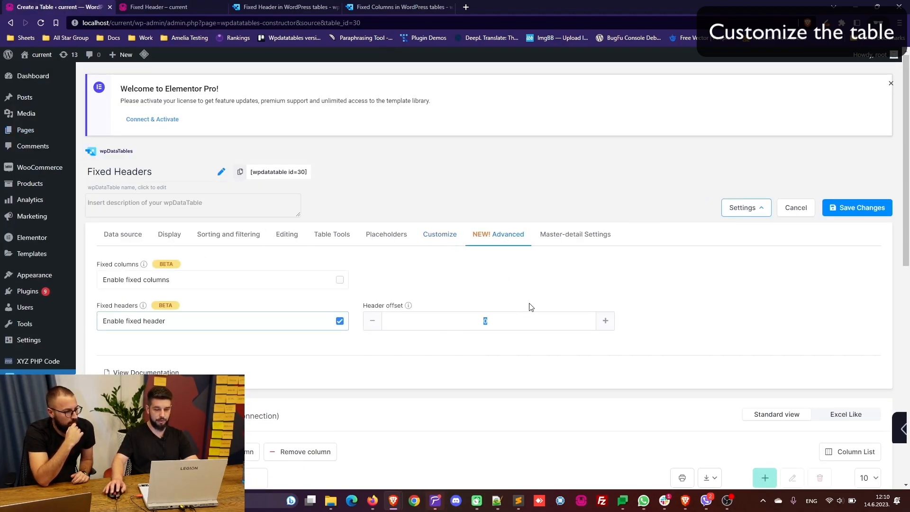
pyautogui.write('50')
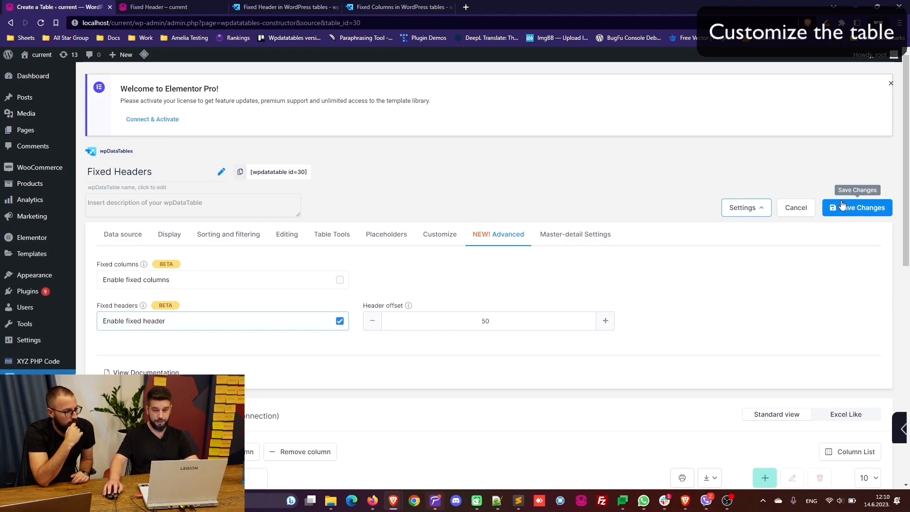
pyautogui.click(859, 207)
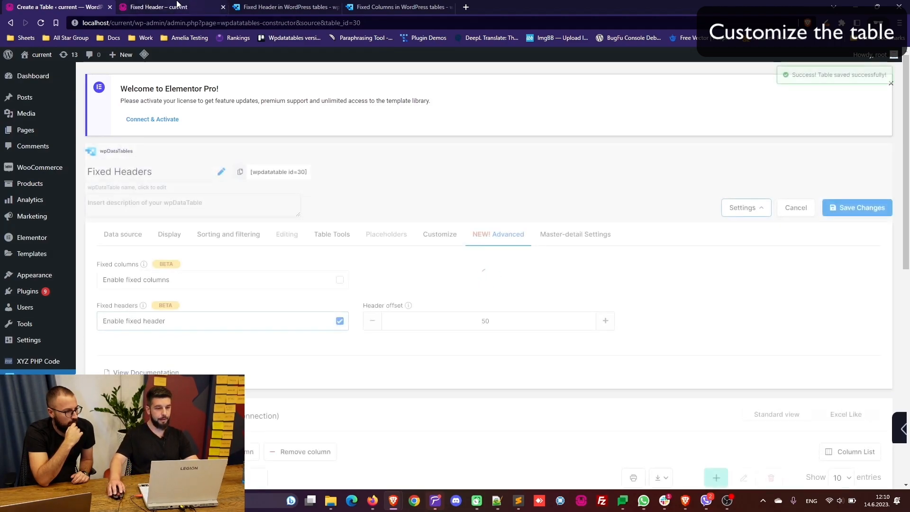
pyautogui.click(157, 7)
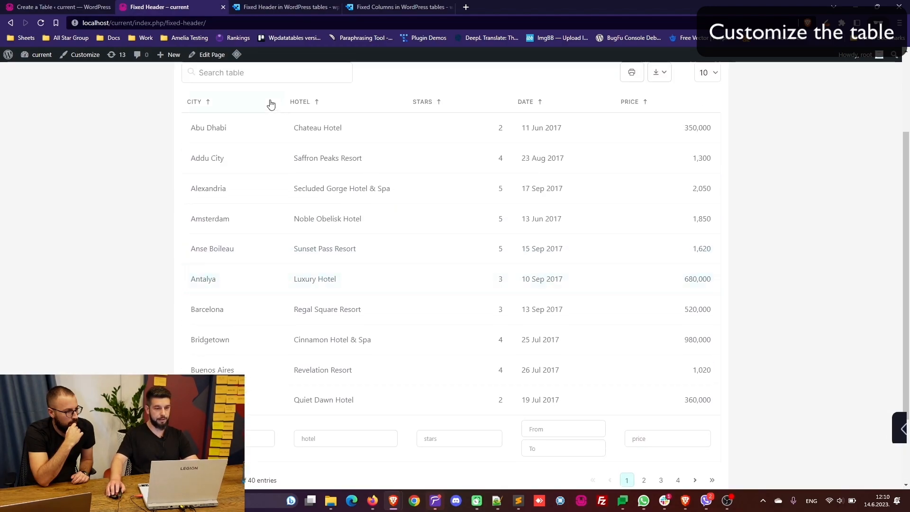
pyautogui.scroll(-3)
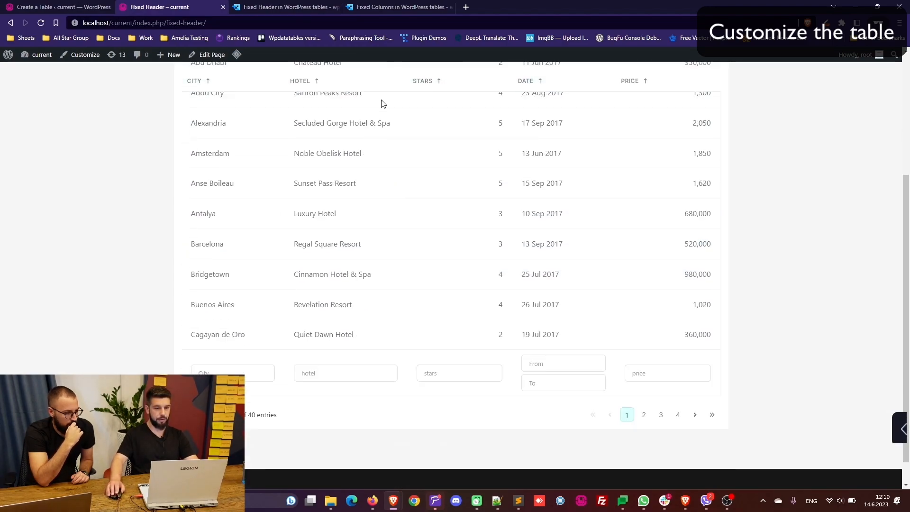
pyautogui.scroll(-3)
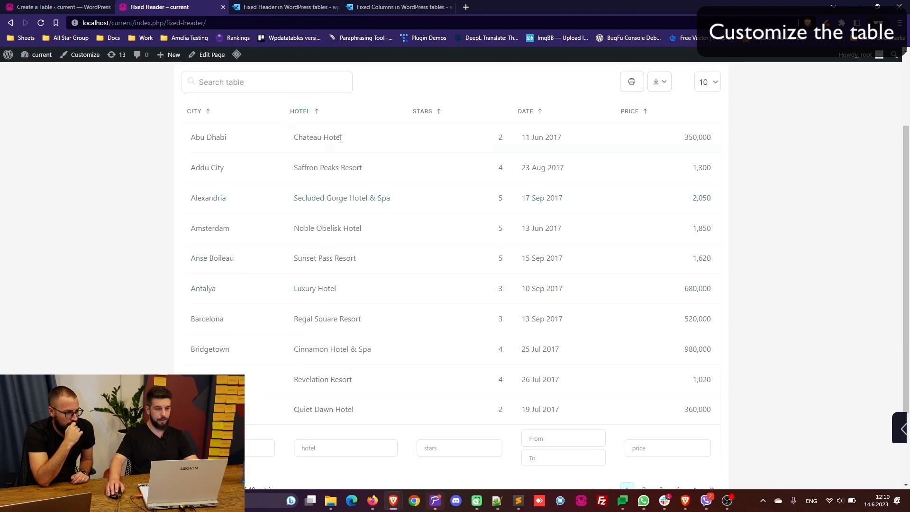
# Set header offset 30 with 100 default rows per page, save, and return to the live page.
pyautogui.scroll(-3)
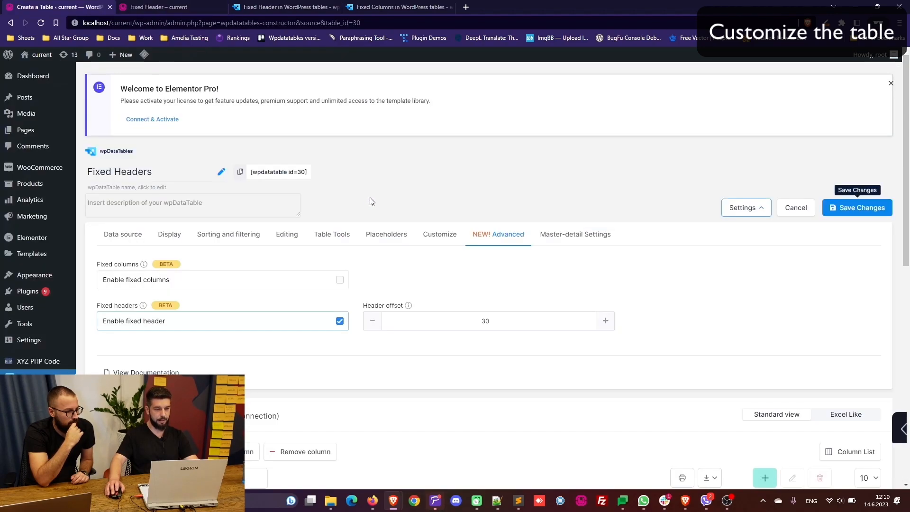
pyautogui.click(169, 234)
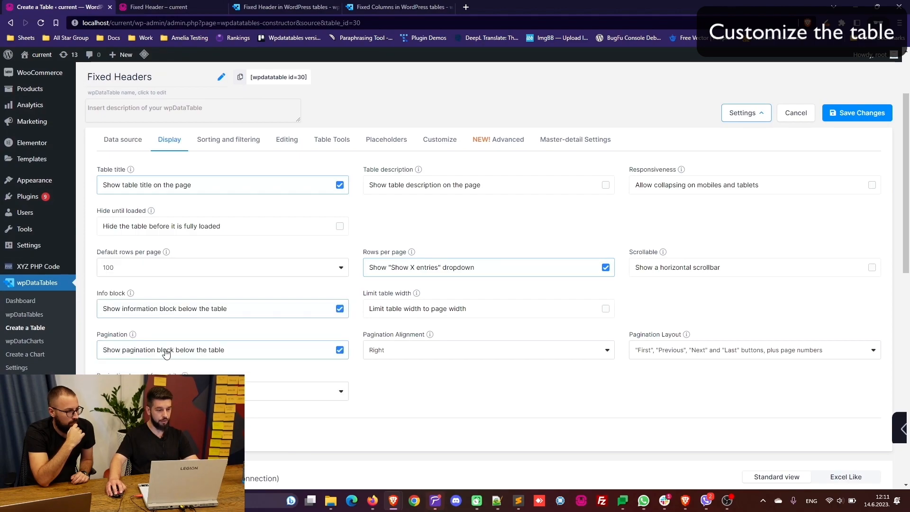
pyautogui.click(158, 7)
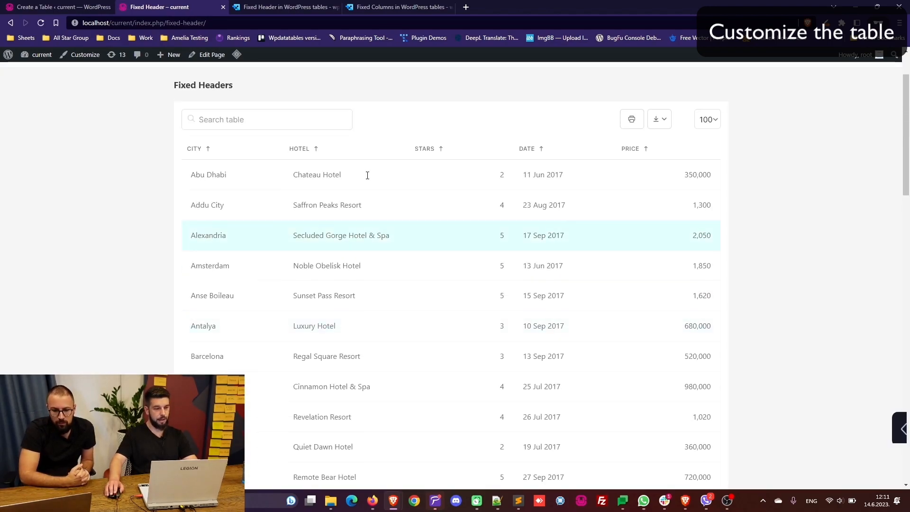
# Scroll the live page to confirm the header stays pinned, then return to the table settings.
pyautogui.scroll(-3)
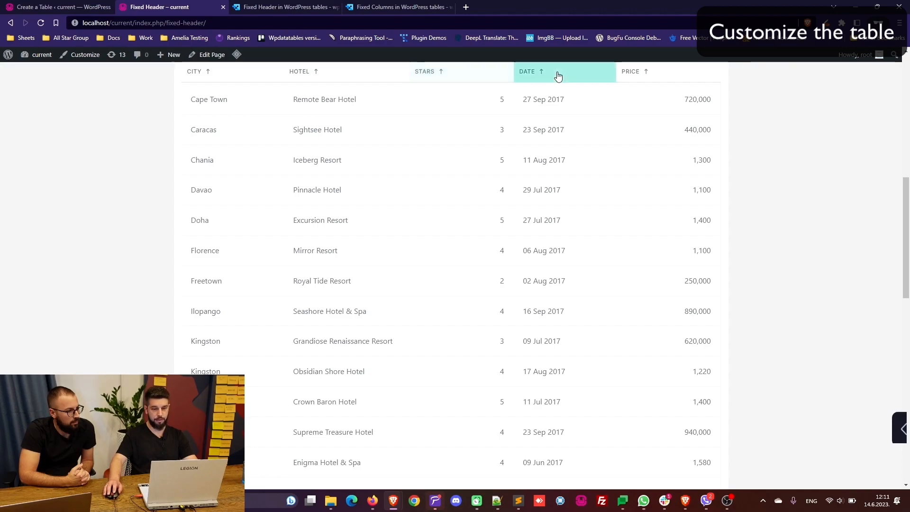
pyautogui.scroll(-3)
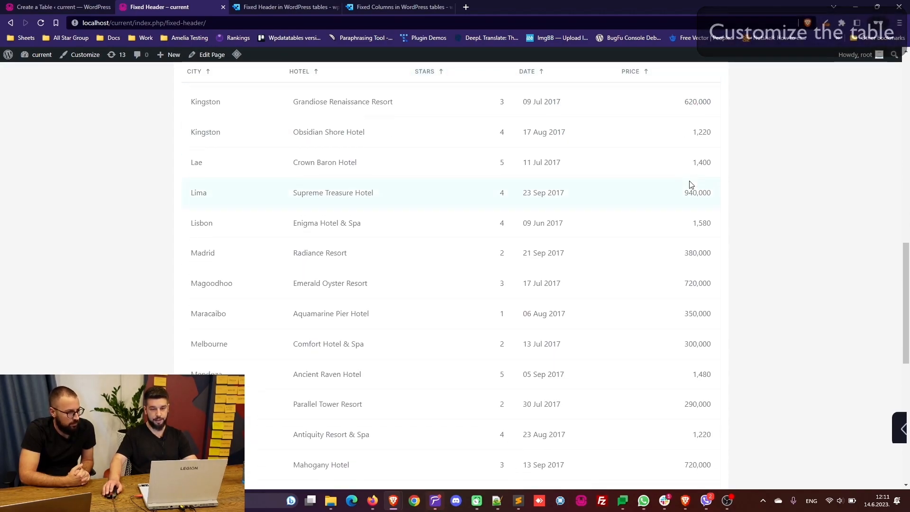
pyautogui.scroll(-3)
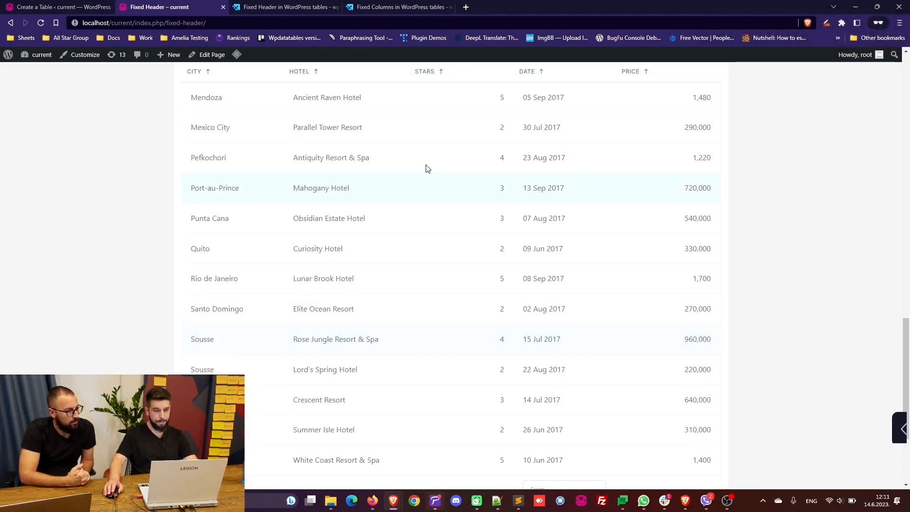
pyautogui.click(55, 7)
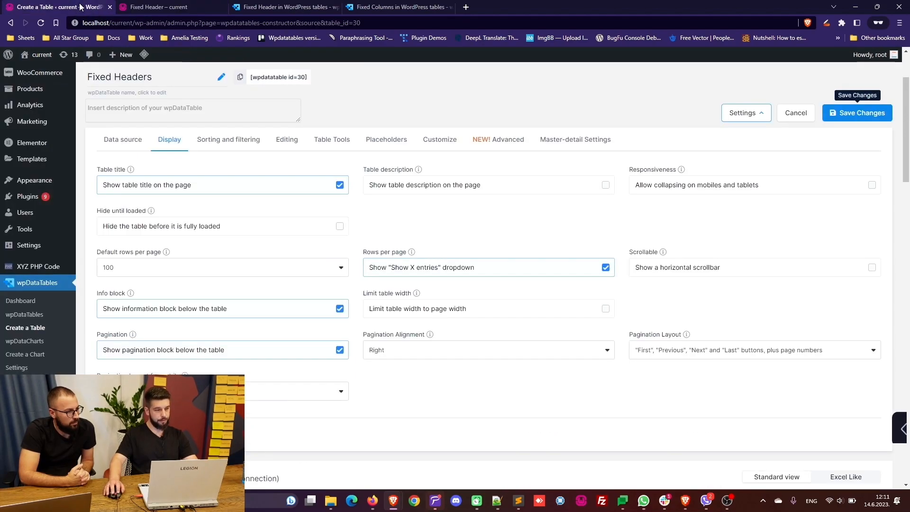
# Start a new wpDataTables file-import table in another tab.
pyautogui.scroll(-3)
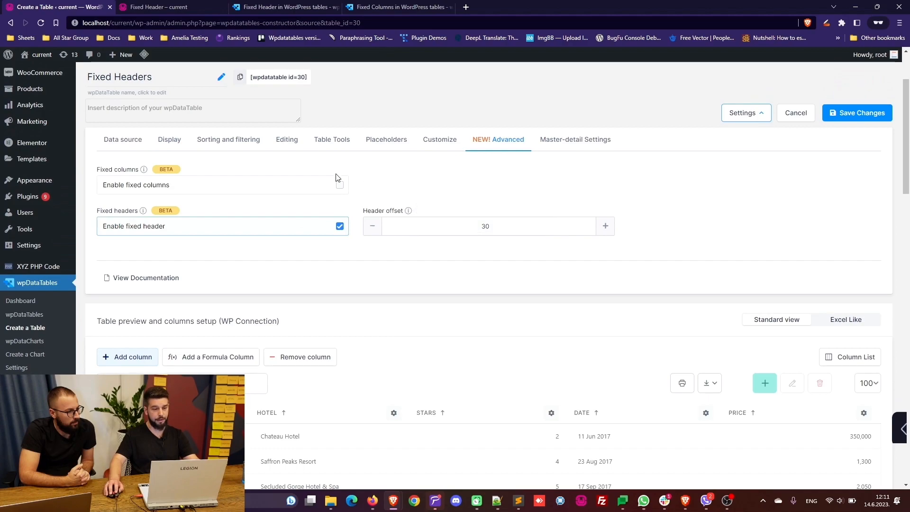
pyautogui.moveTo(375, 224)
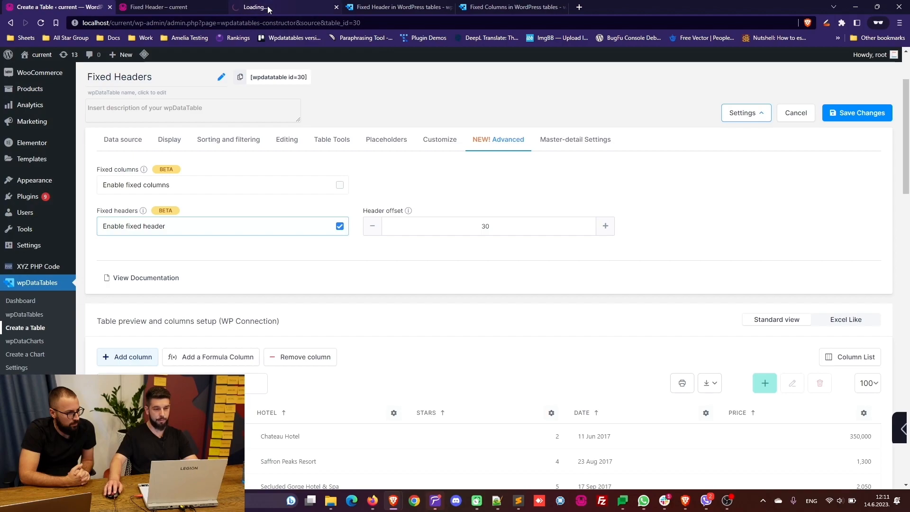
pyautogui.click(285, 7)
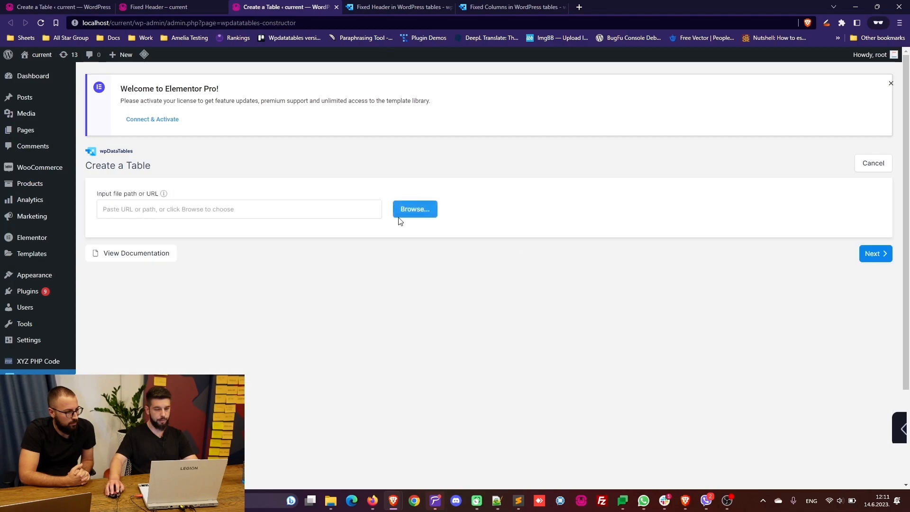
# Upload FC.csv as the source and continue to its Country, City and Hotel column review.
pyautogui.click(414, 209)
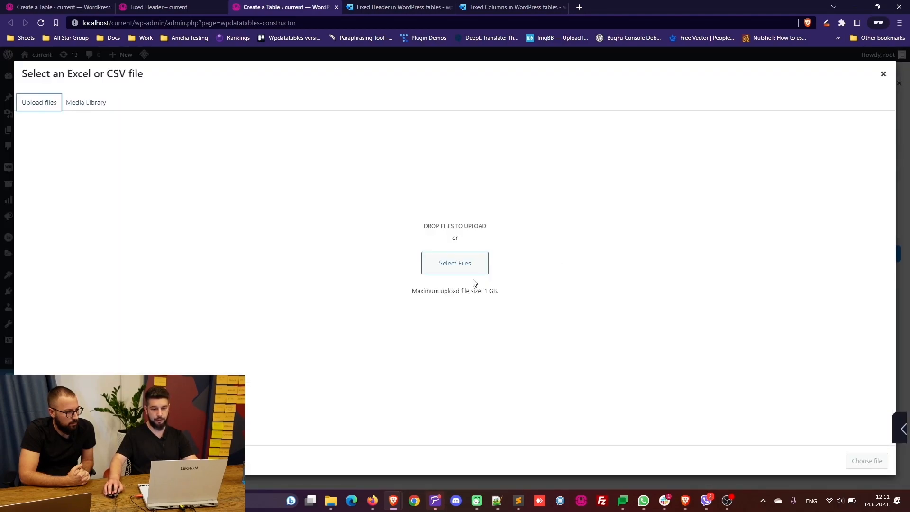
pyautogui.click(454, 263)
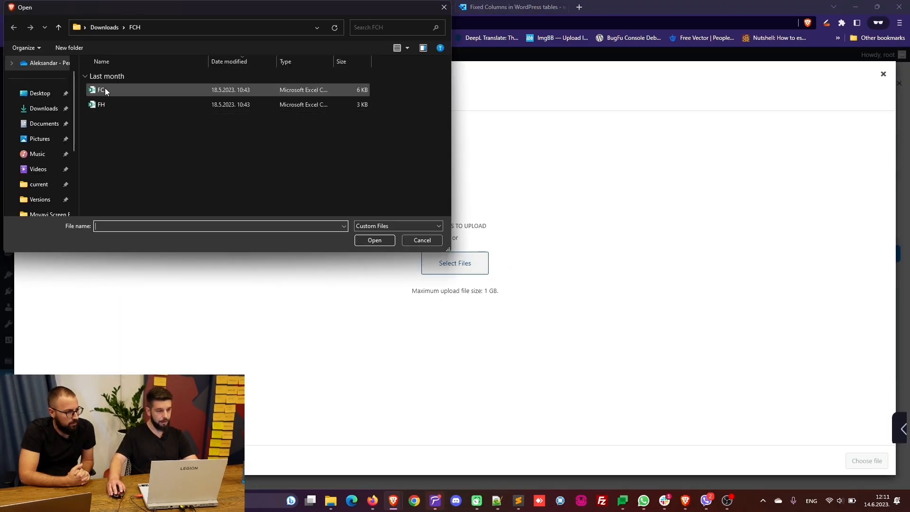
pyautogui.click(375, 240)
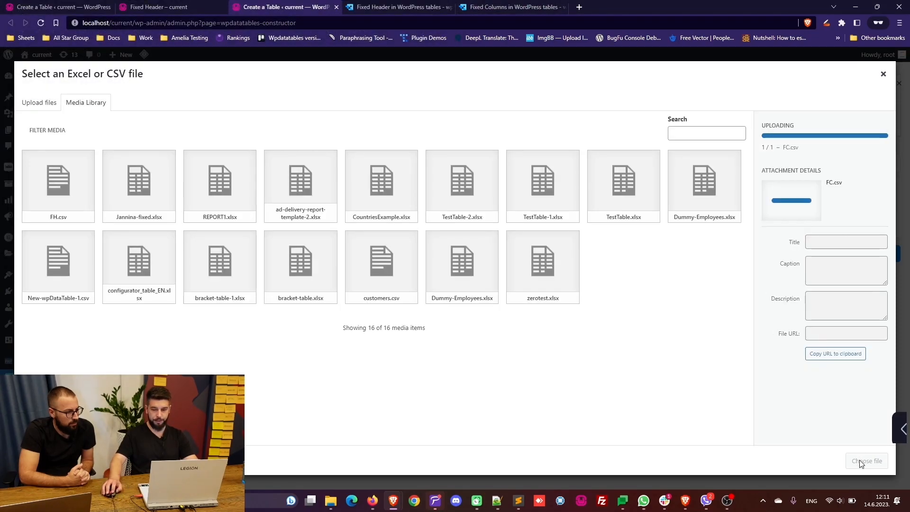
pyautogui.click(865, 461)
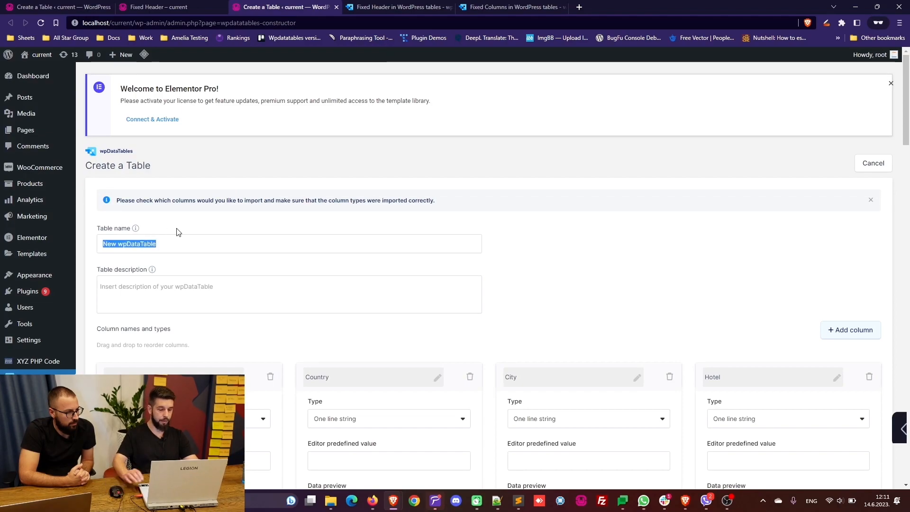
# Name the table 'Fixed Columns' and create it as table id 31.
pyautogui.write('Fixed Co')
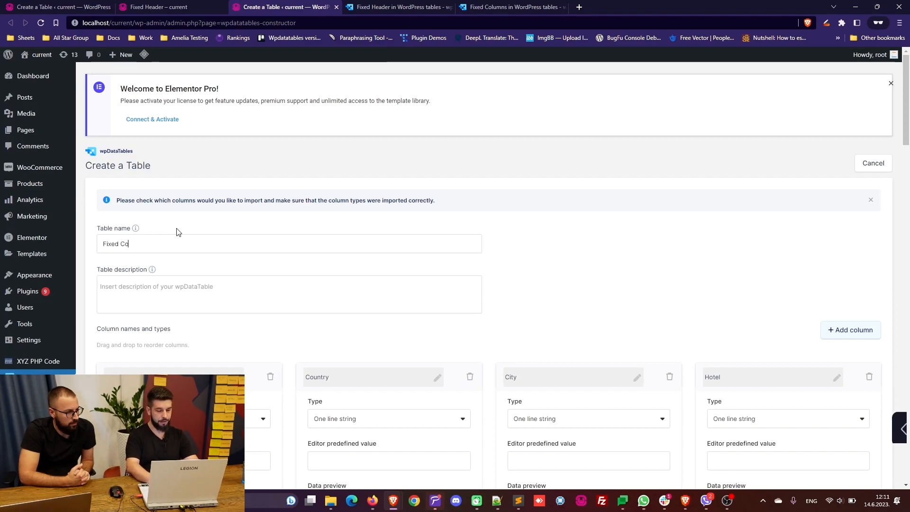
pyautogui.scroll(-3)
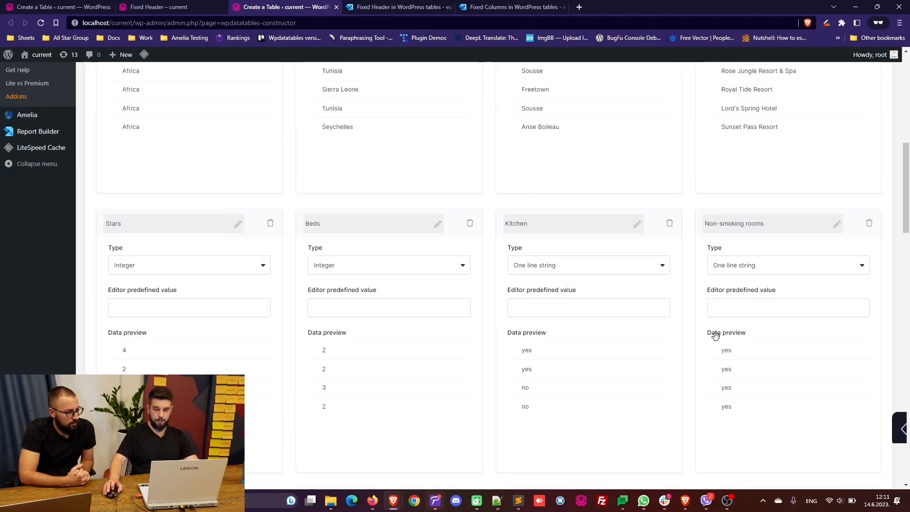
pyautogui.scroll(-3)
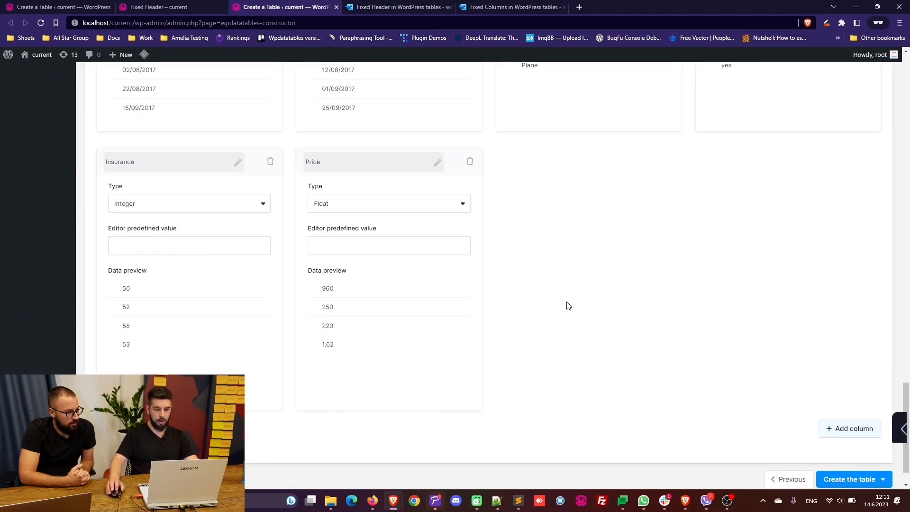
pyautogui.click(849, 479)
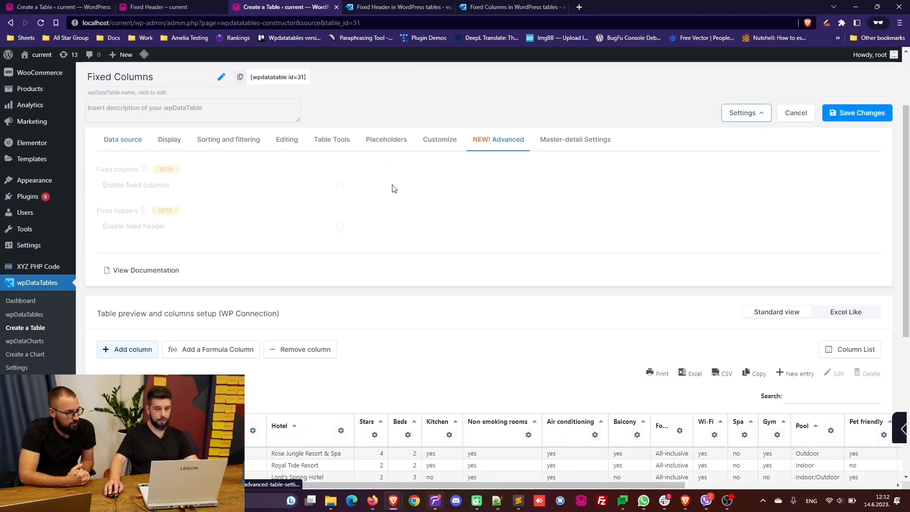
# Enable fixed columns for the Fixed Columns table, keeping one left and zero right.
pyautogui.click(340, 184)
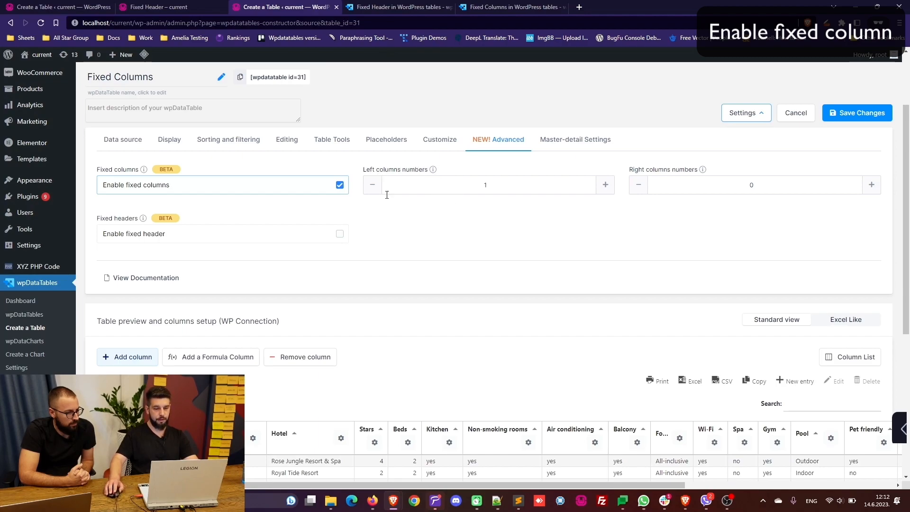
pyautogui.scroll(-3)
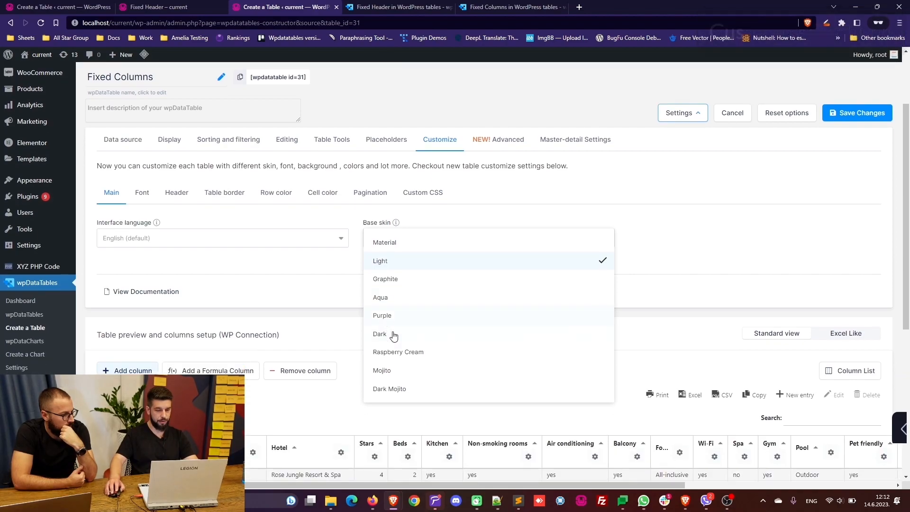
# Apply the Dark Mojito base skin, save the table and copy its shortcode.
pyautogui.click(390, 388)
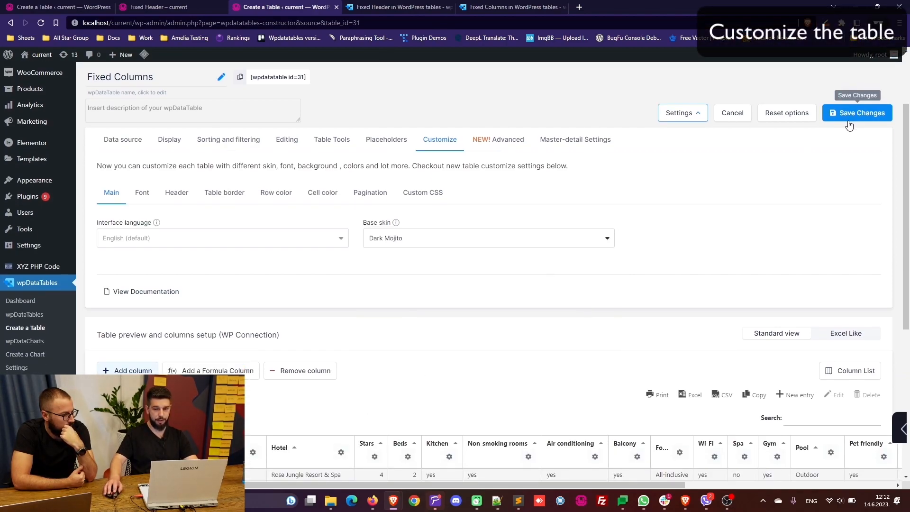
pyautogui.click(858, 113)
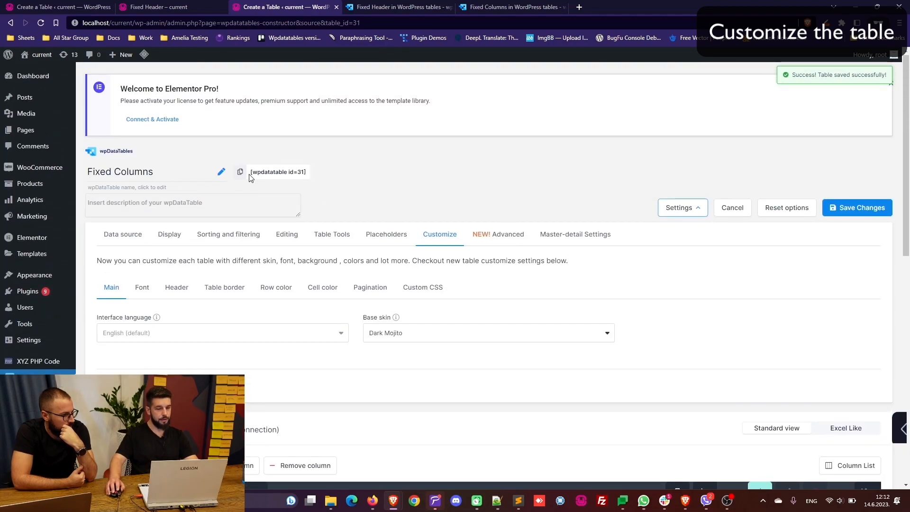
pyautogui.click(157, 8)
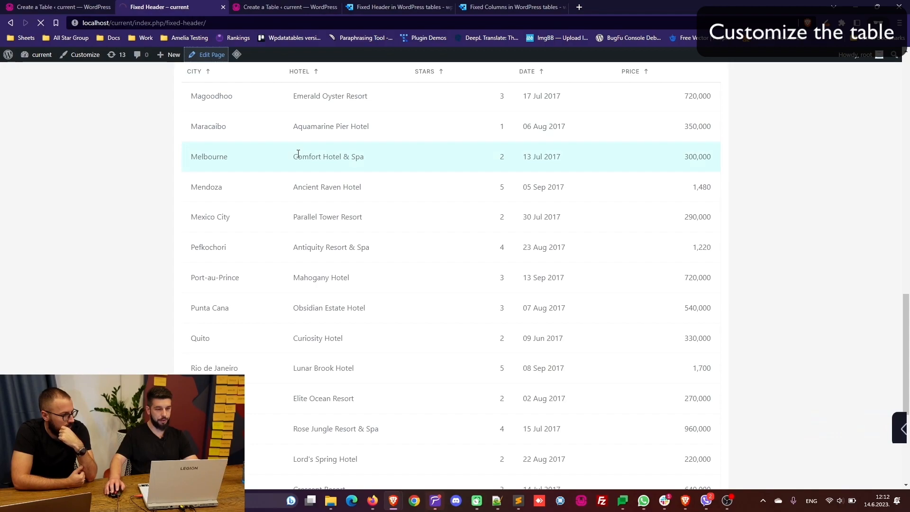
pyautogui.moveTo(393, 150)
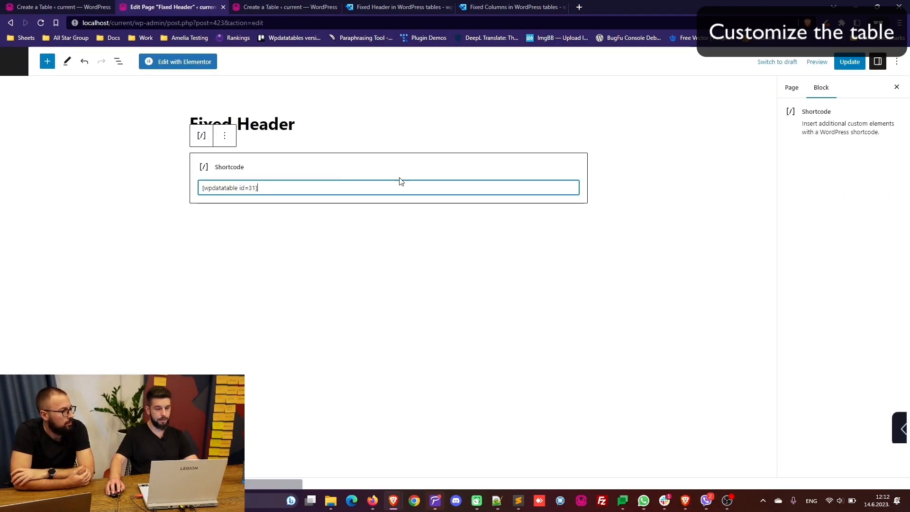
# Update the Fixed Header page so its Shortcode block embeds [wpdatatable id=31].
pyautogui.click(849, 62)
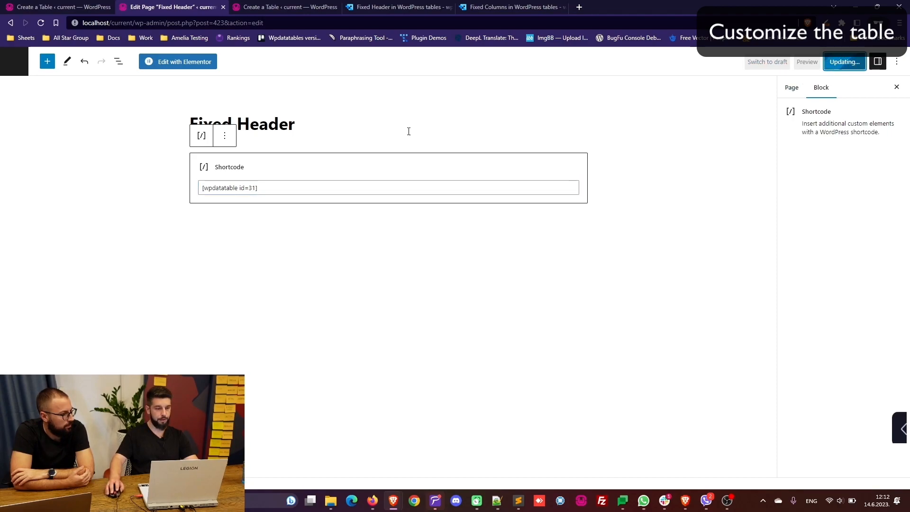
pyautogui.moveTo(147, 366)
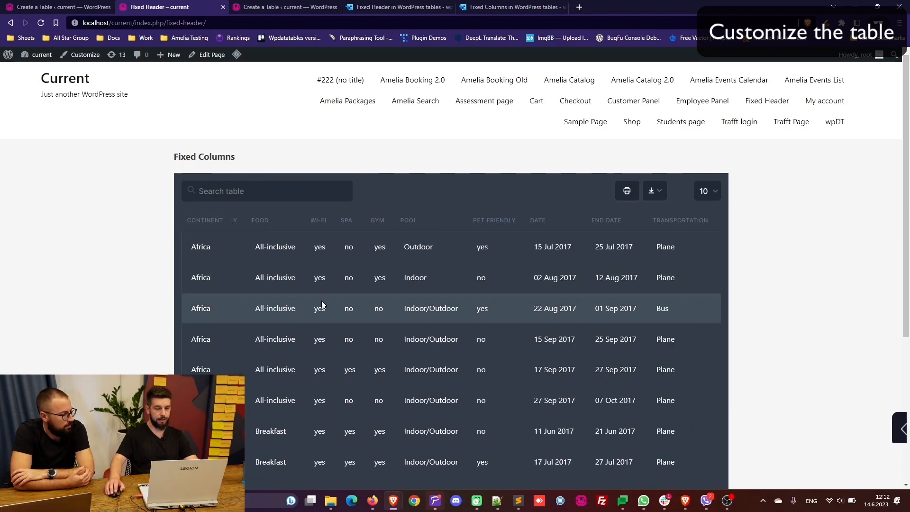
# Set two left and one right fixed columns, enable the fixed header, and save.
pyautogui.click(285, 7)
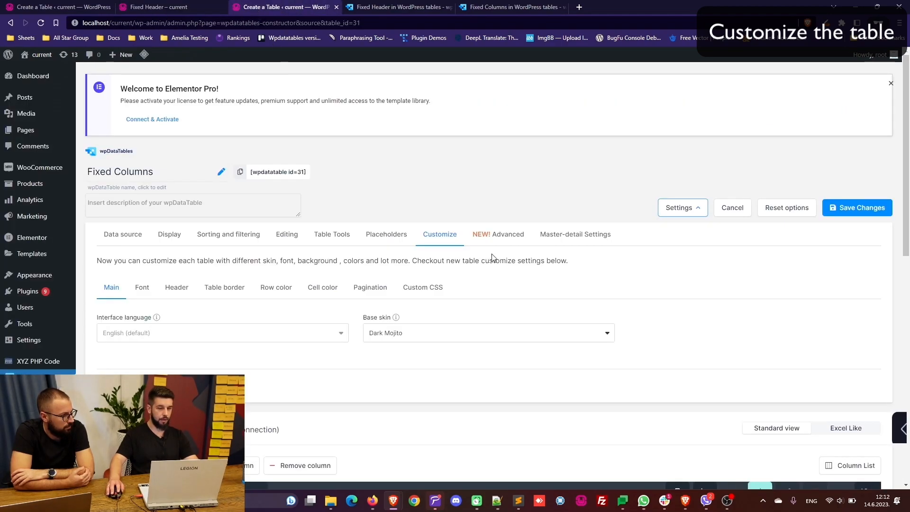
pyautogui.click(498, 234)
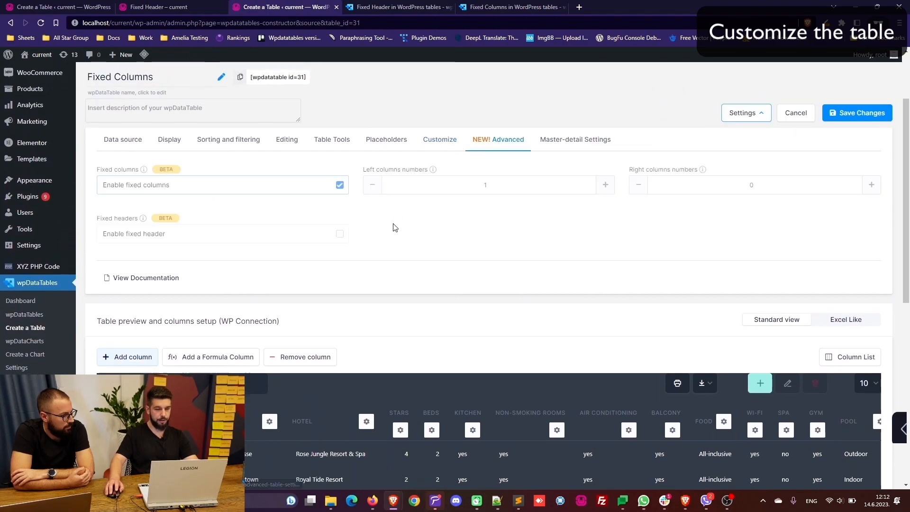
pyautogui.click(605, 184)
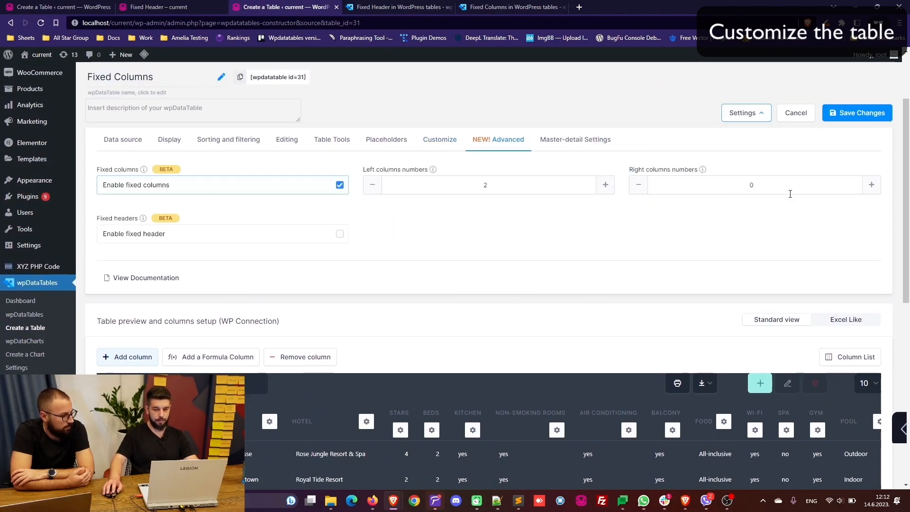
pyautogui.click(872, 184)
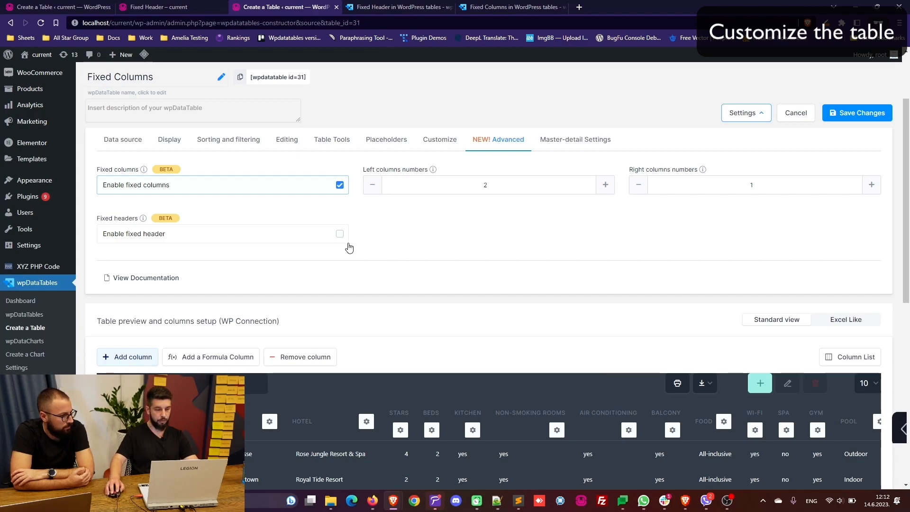
pyautogui.click(340, 233)
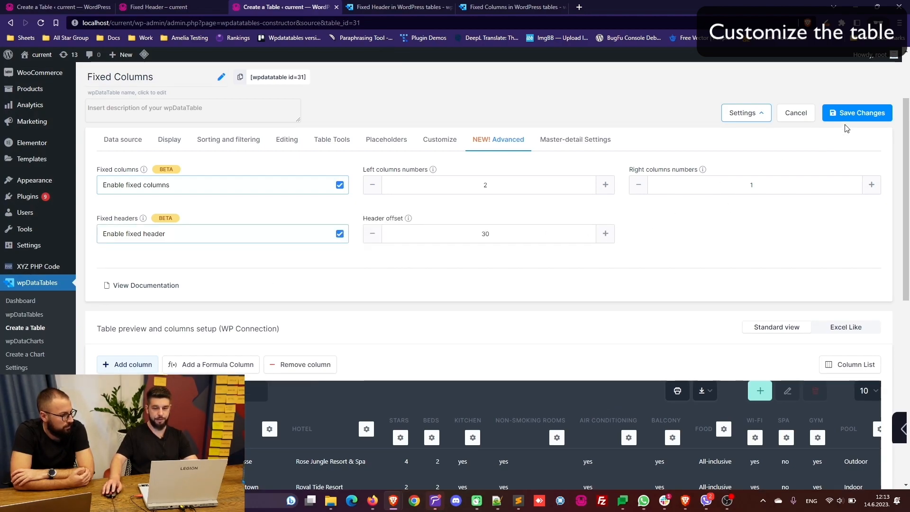
pyautogui.click(861, 113)
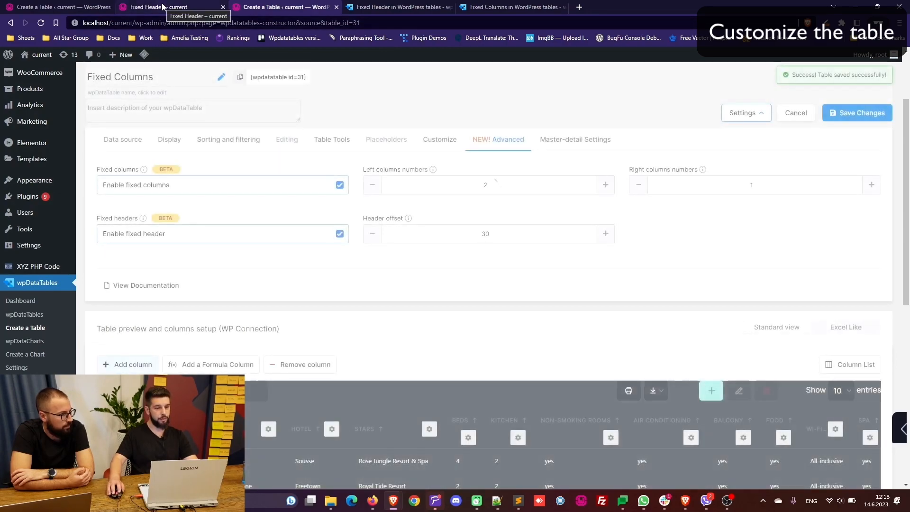
# Scroll the live dark table sideways to confirm Continent, Country and Price stay pinned.
pyautogui.click(169, 7)
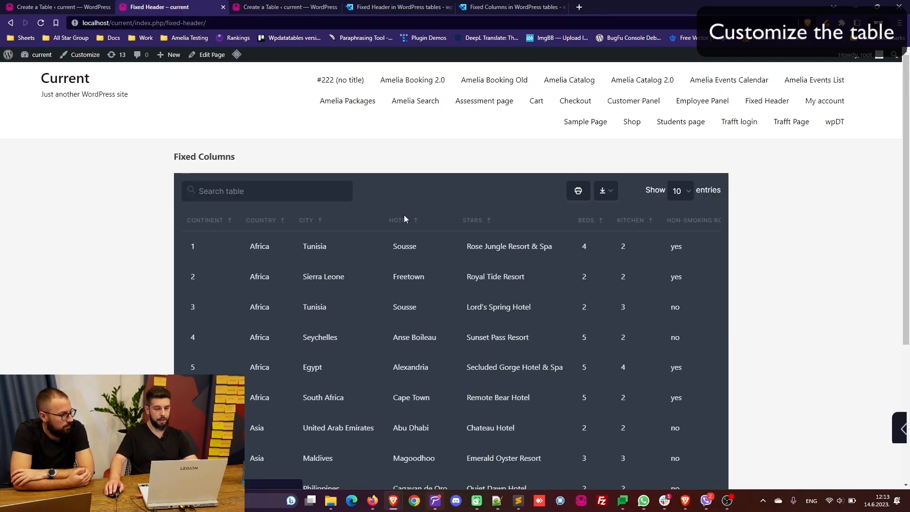
pyautogui.scroll(-3)
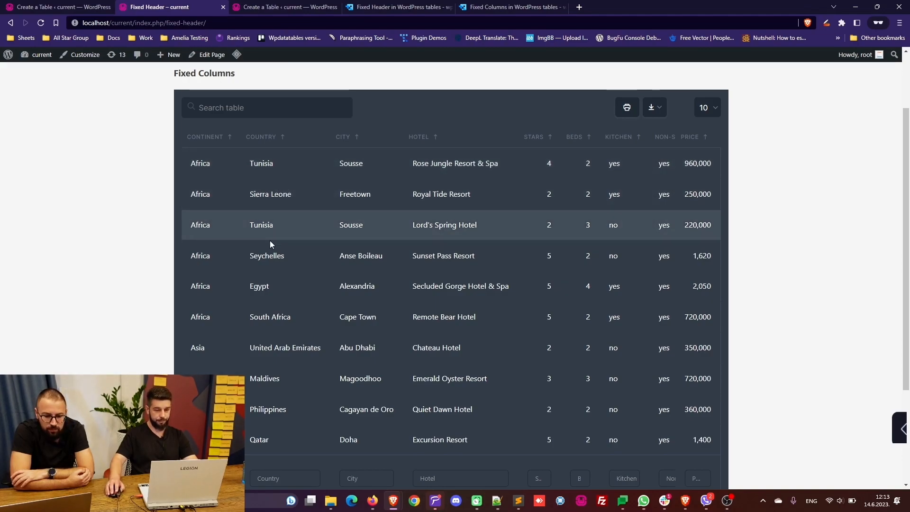
pyautogui.moveTo(367, 285)
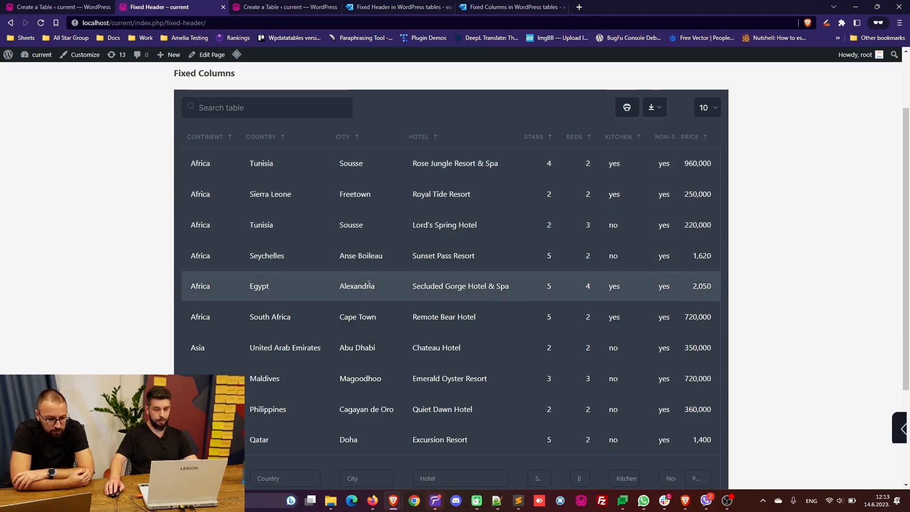
pyautogui.hscroll(3)
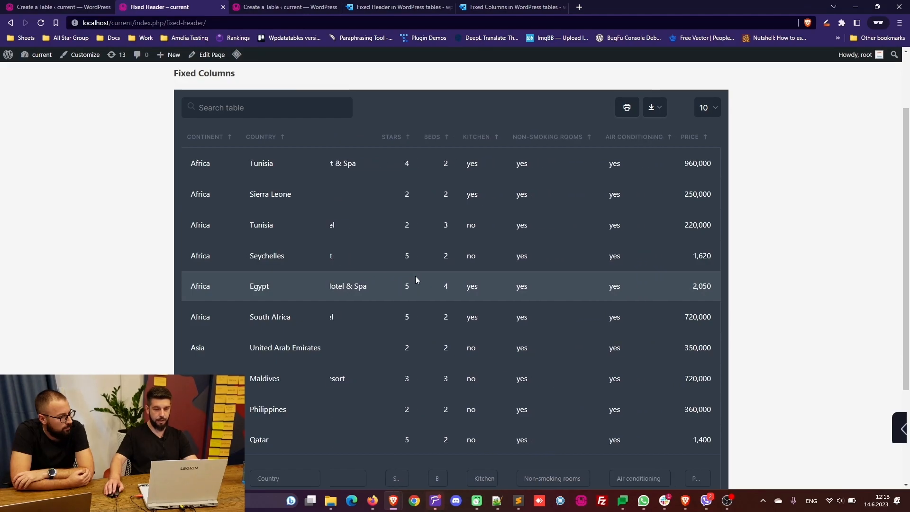
pyautogui.hscroll(3)
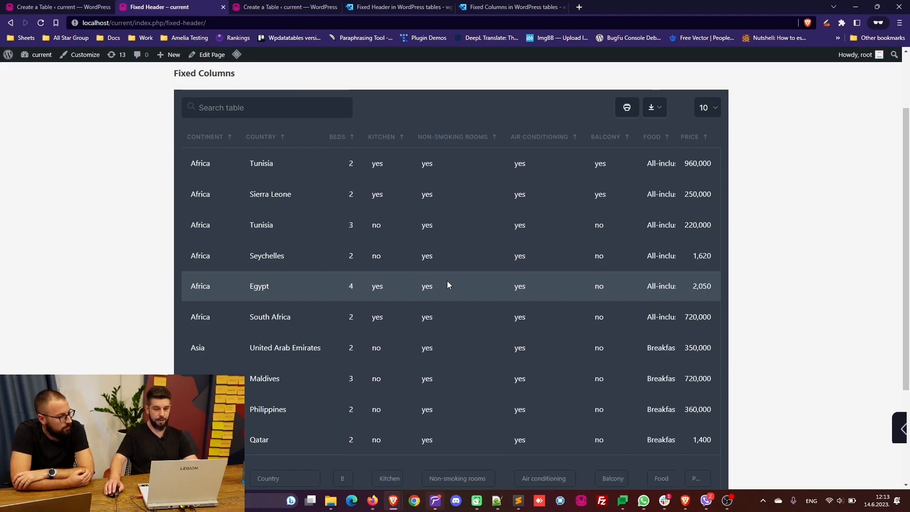
pyautogui.hscroll(3)
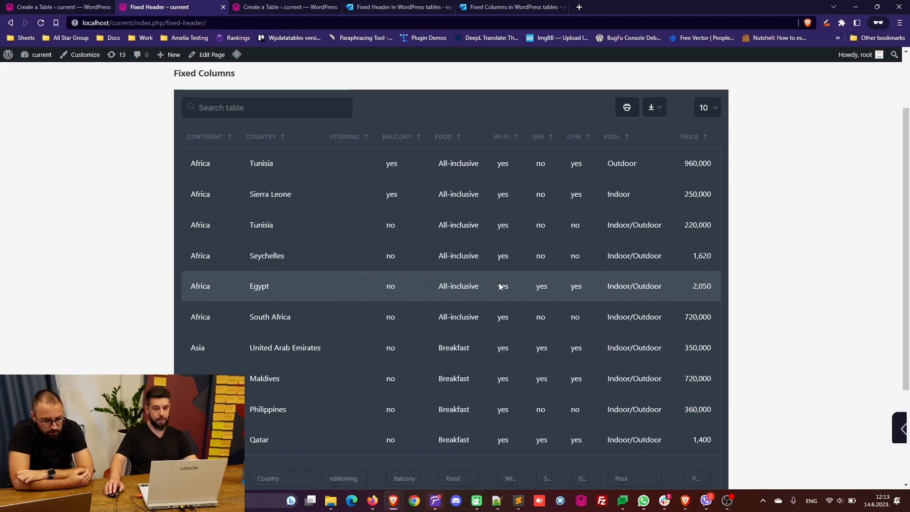